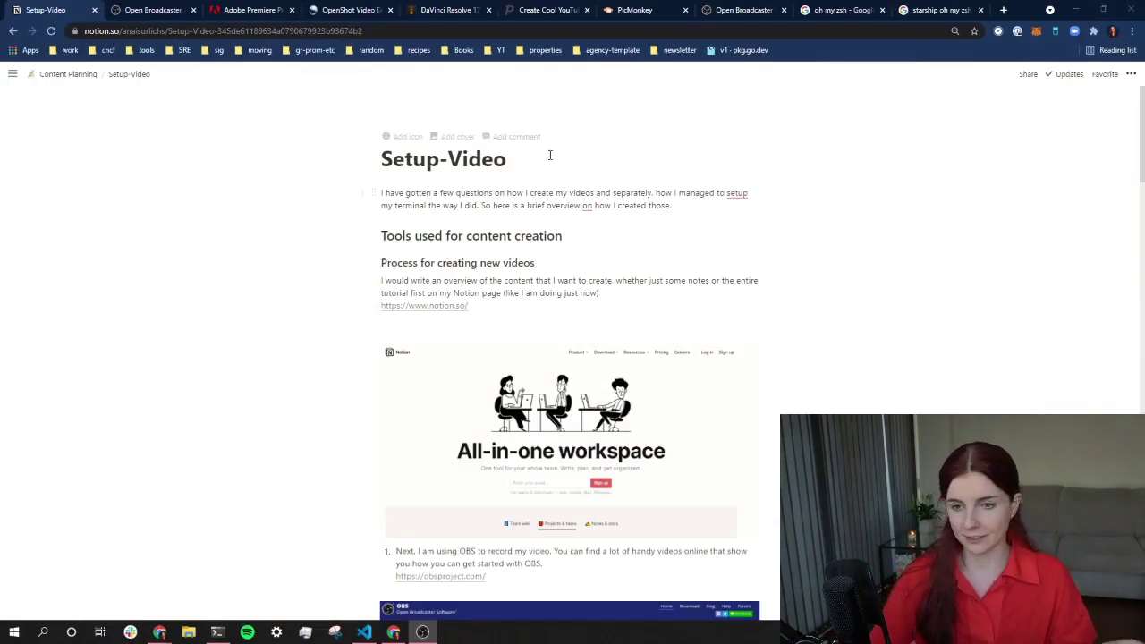
- Add the note 'take notes on notion' and bring up the OBS Studio website
scroll(down, 3)
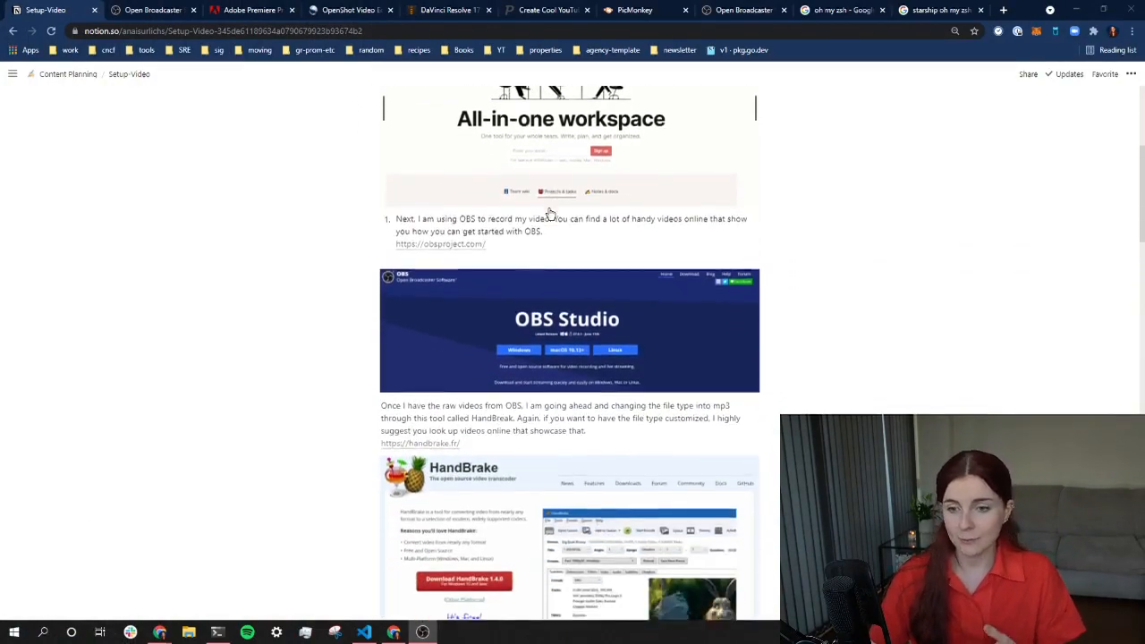
scroll(down, 3)
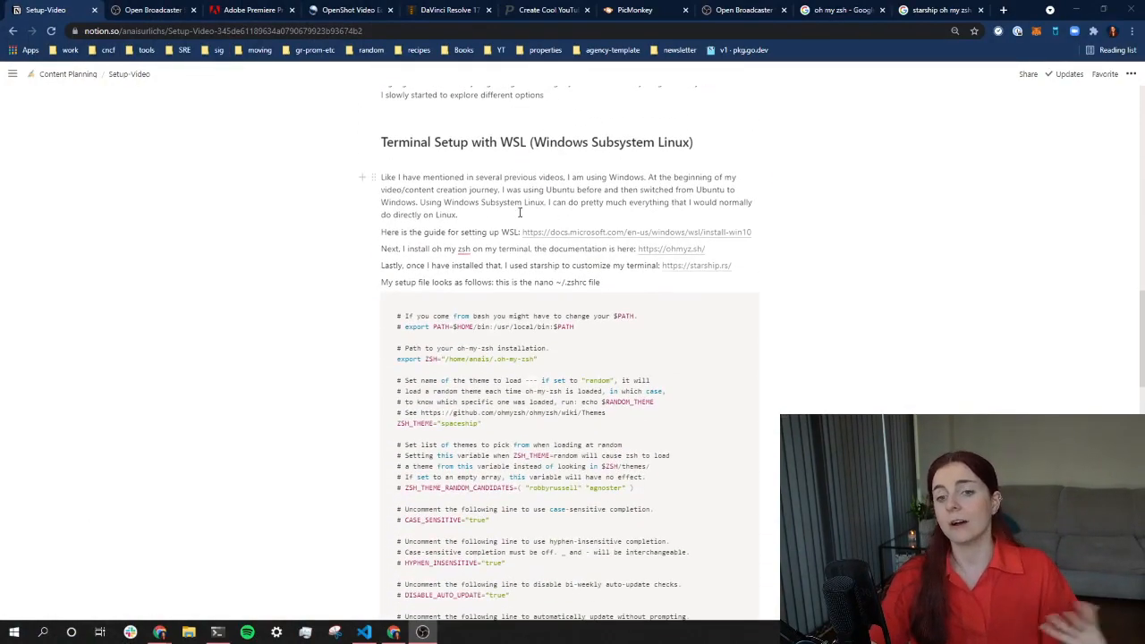
scroll(up, 3)
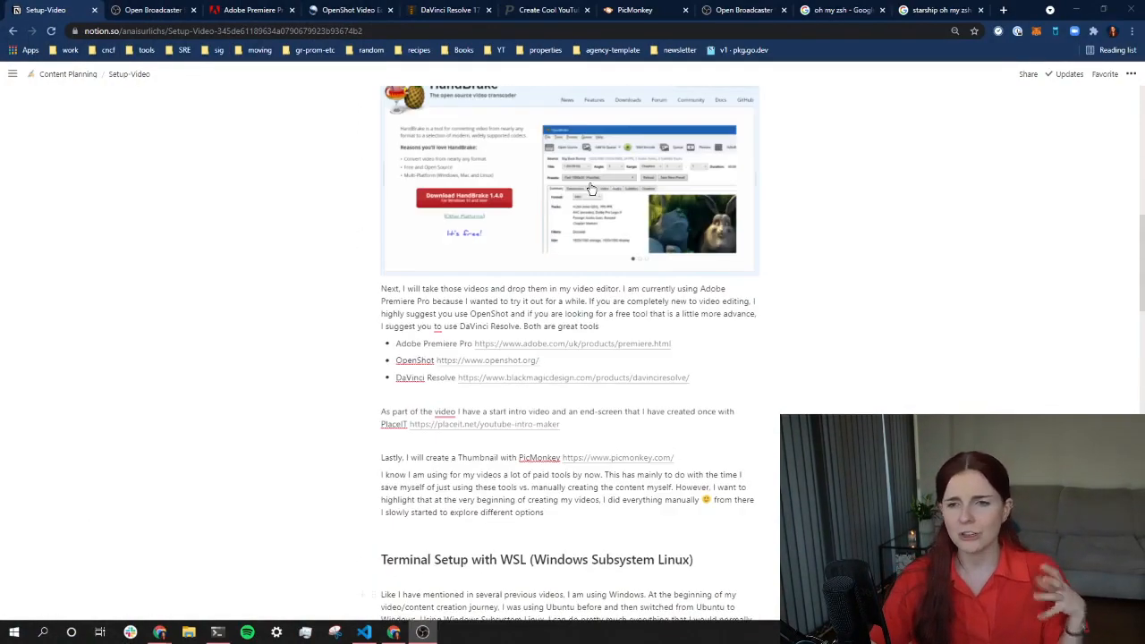
scroll(up, 3)
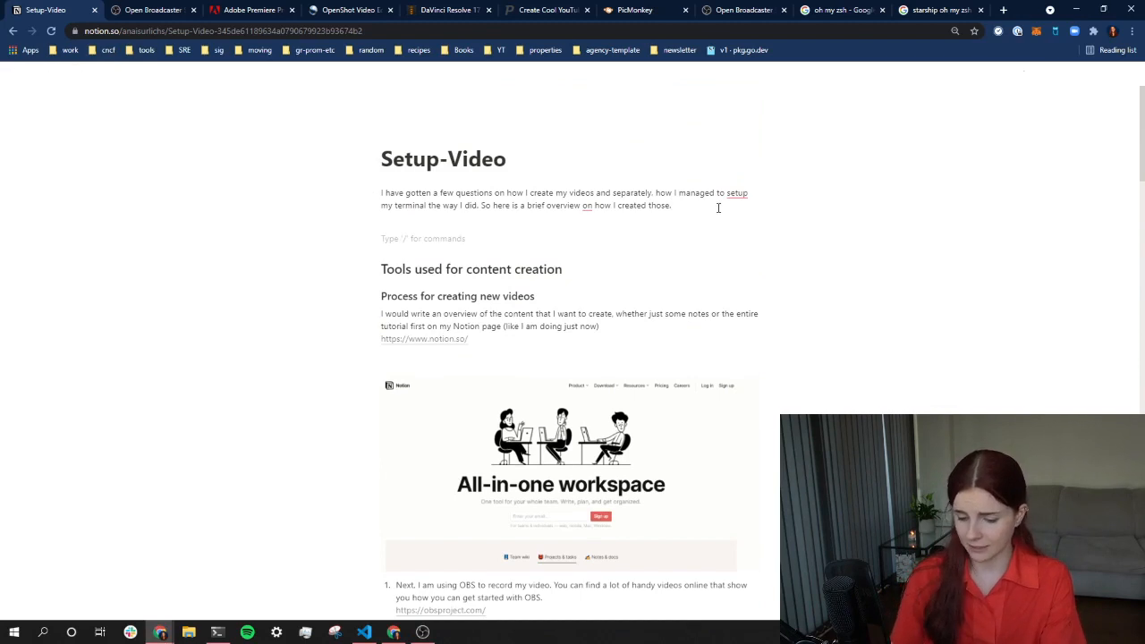
text(take notes o)
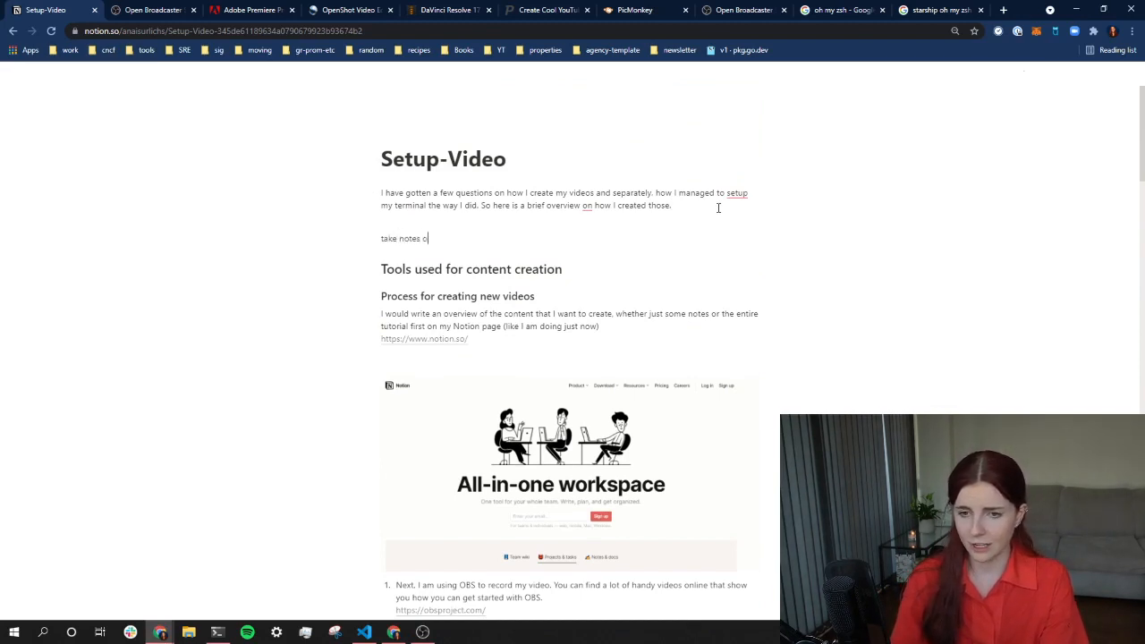
text(n notion)
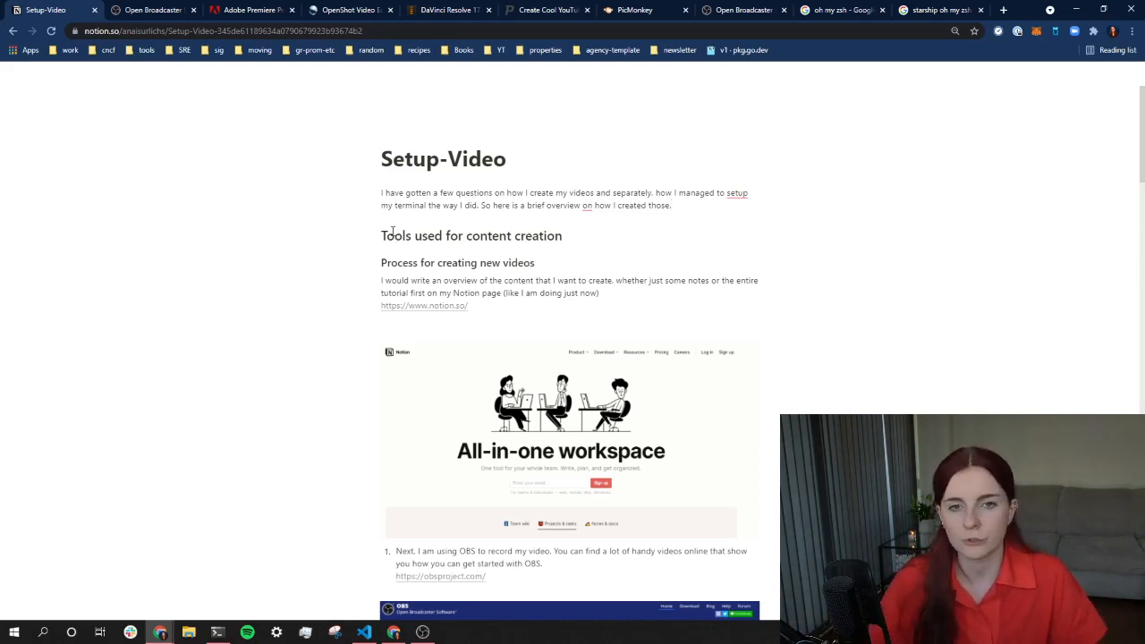
click(157, 10)
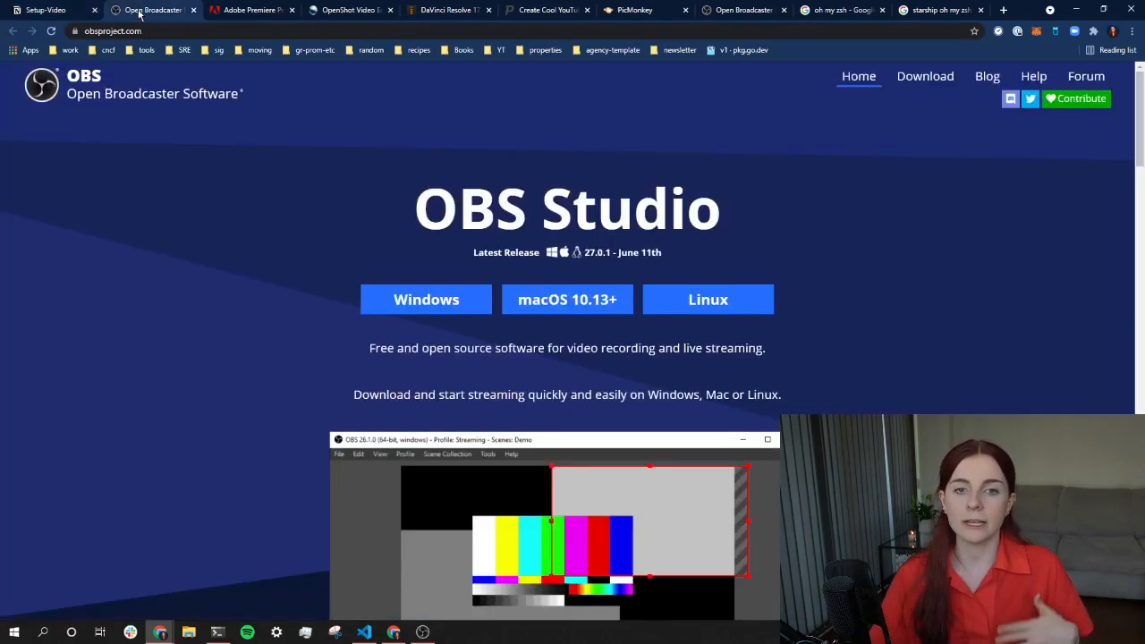
mouse_move(423, 282)
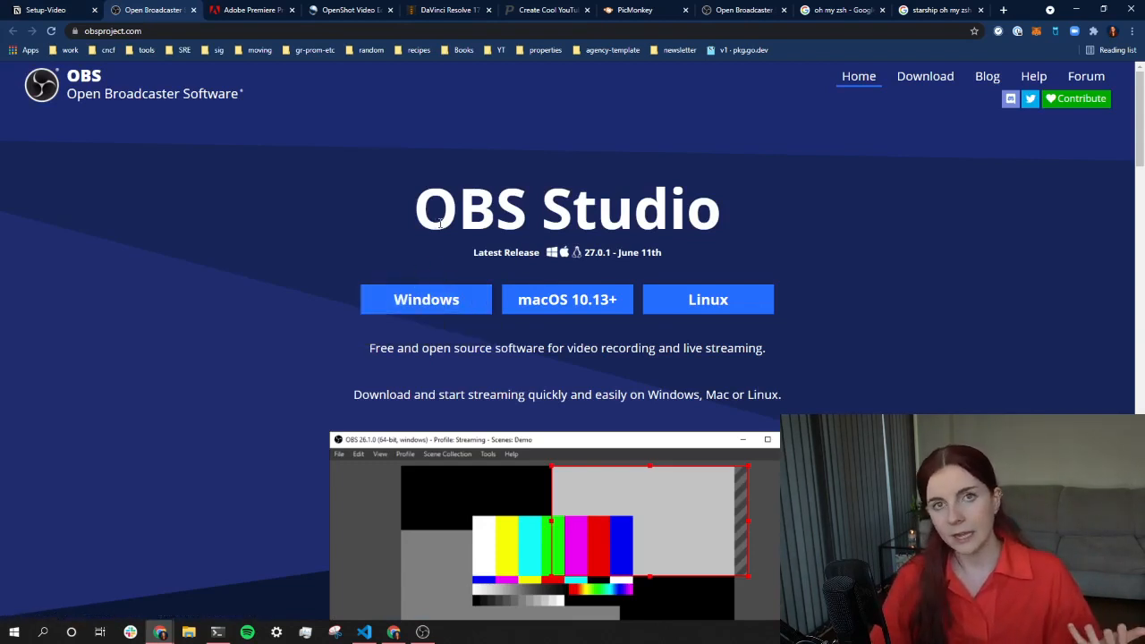
mouse_move(542, 207)
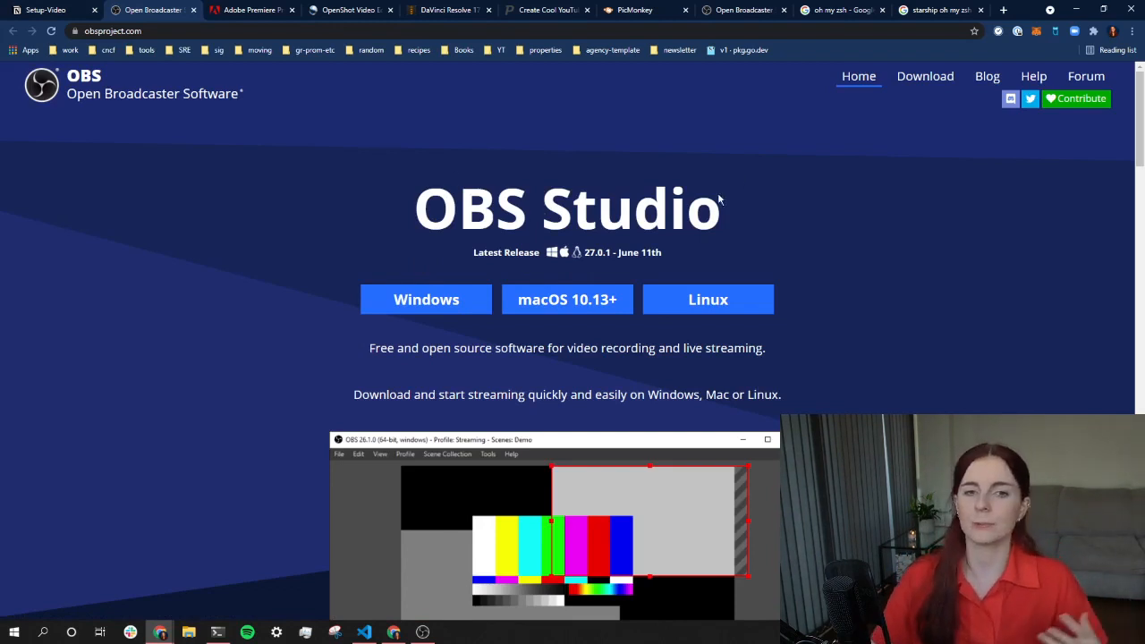
mouse_move(458, 145)
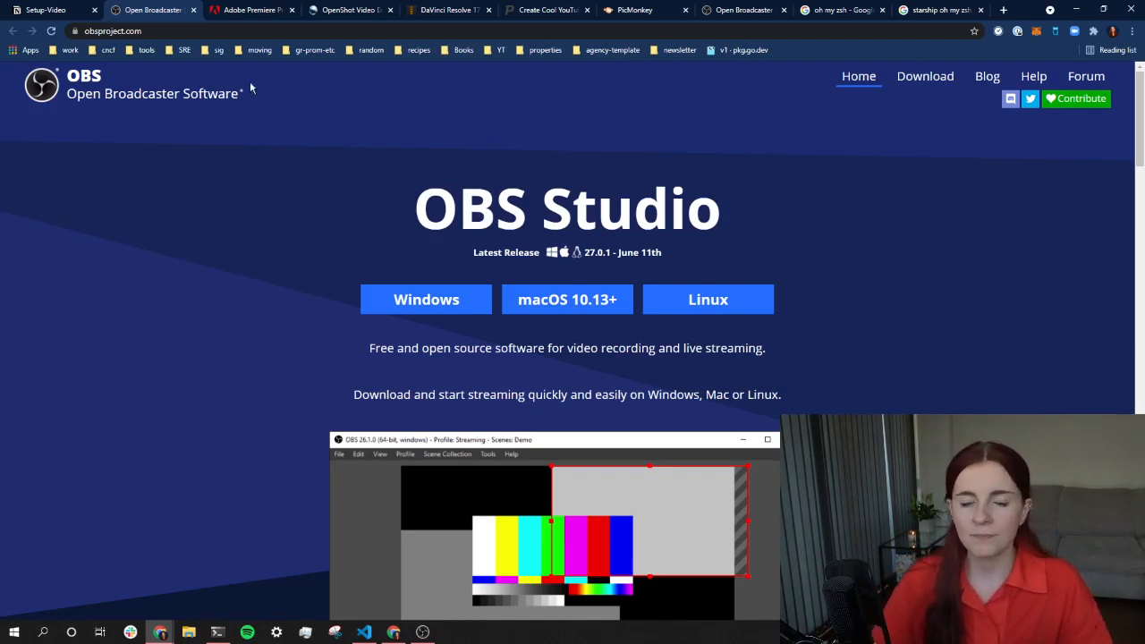
mouse_move(115, 82)
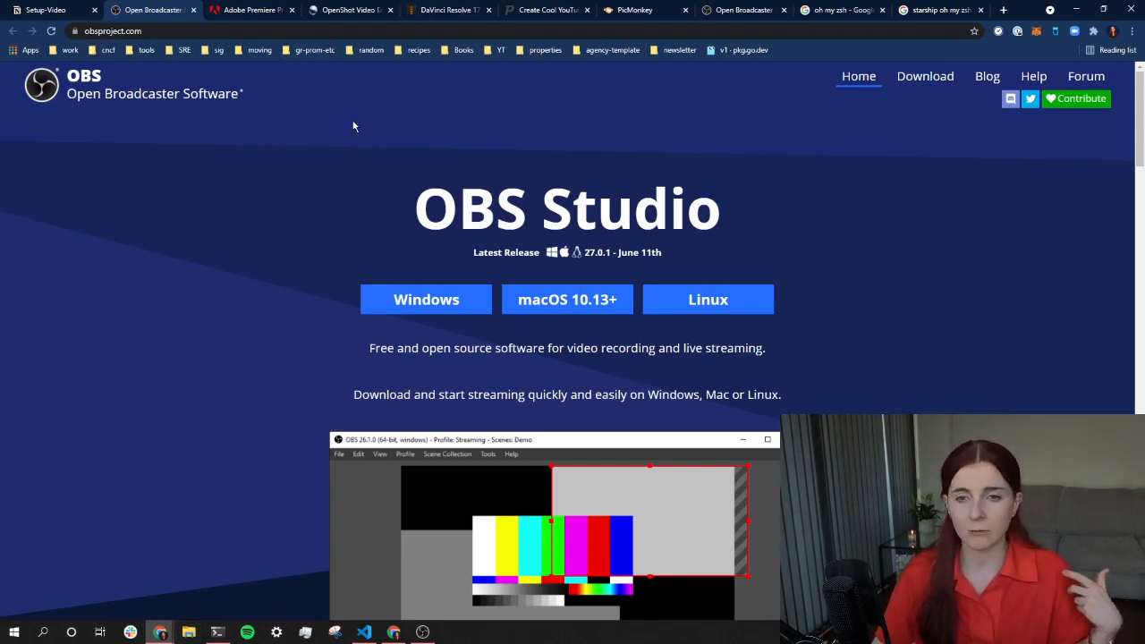
mouse_move(324, 60)
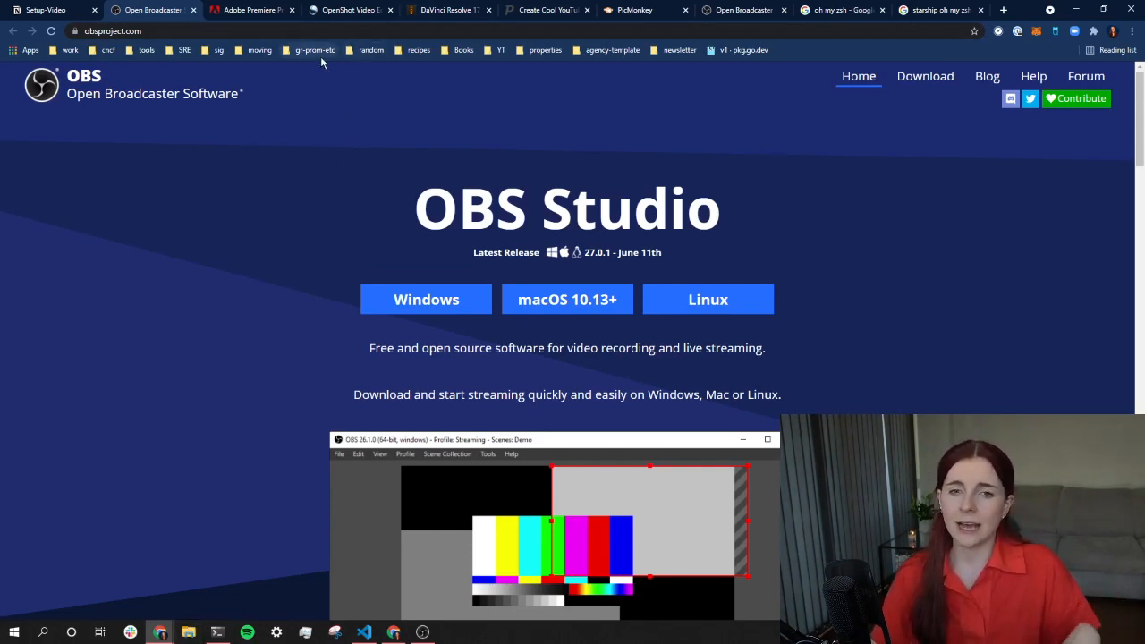
- Browse the Premiere Pro, OpenShot (accepting consent) and DaVinci Resolve pages, ending on OpenShot
click(259, 10)
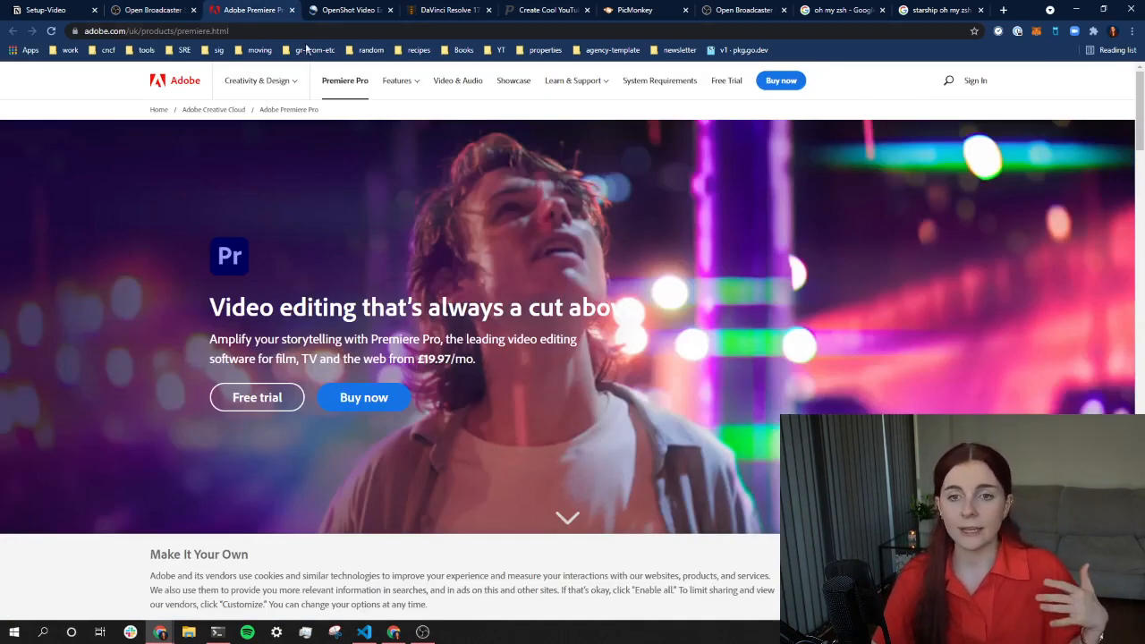
mouse_move(149, 162)
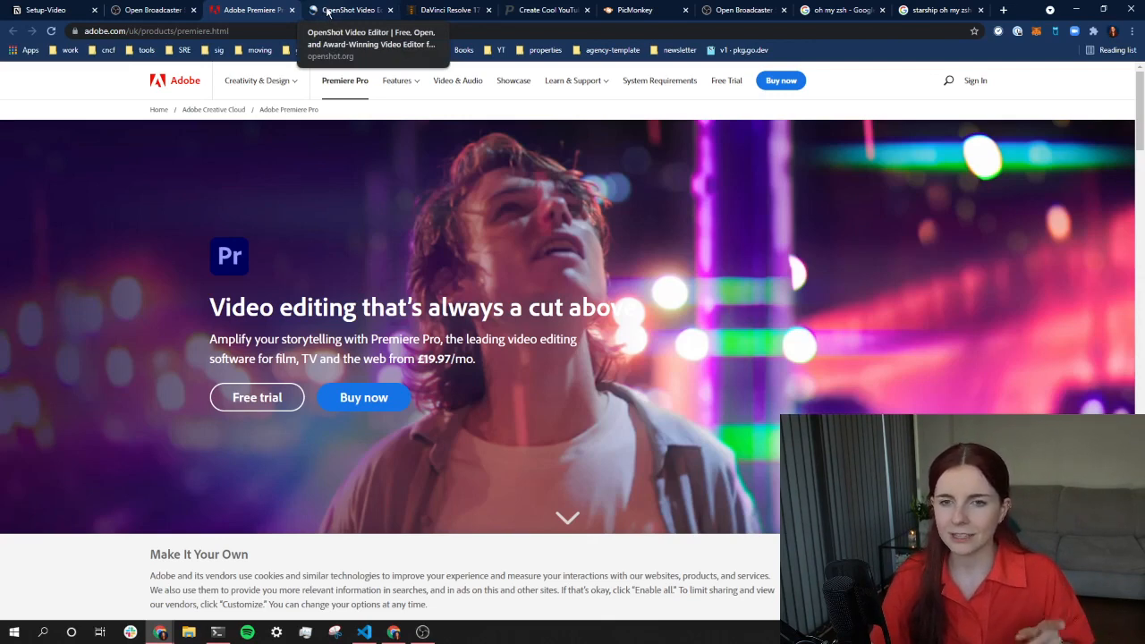
click(356, 10)
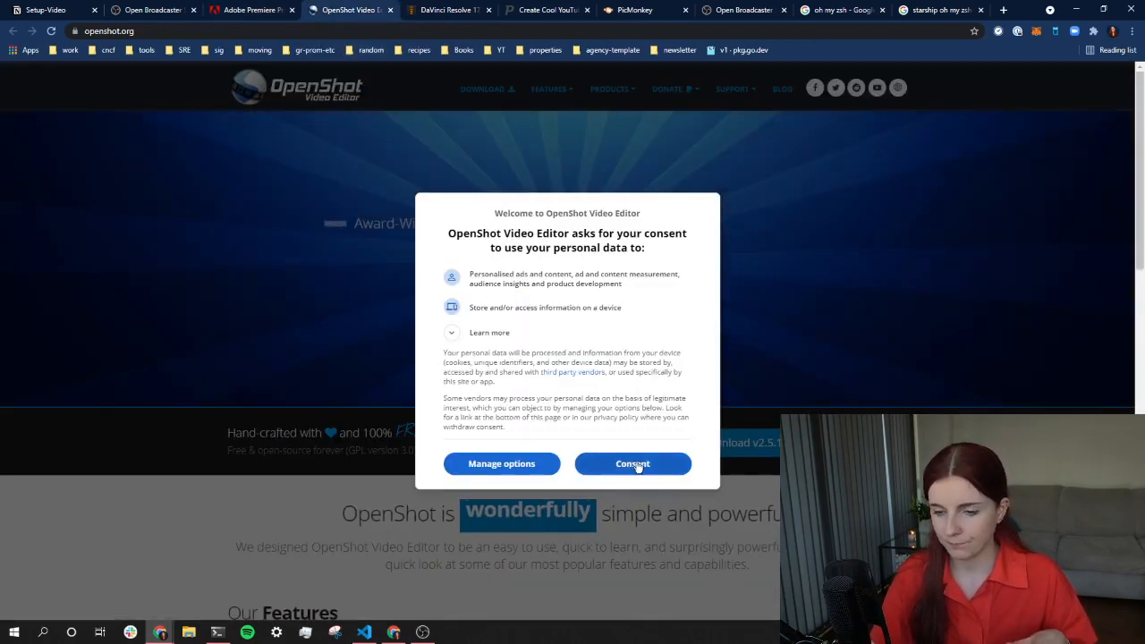
click(633, 463)
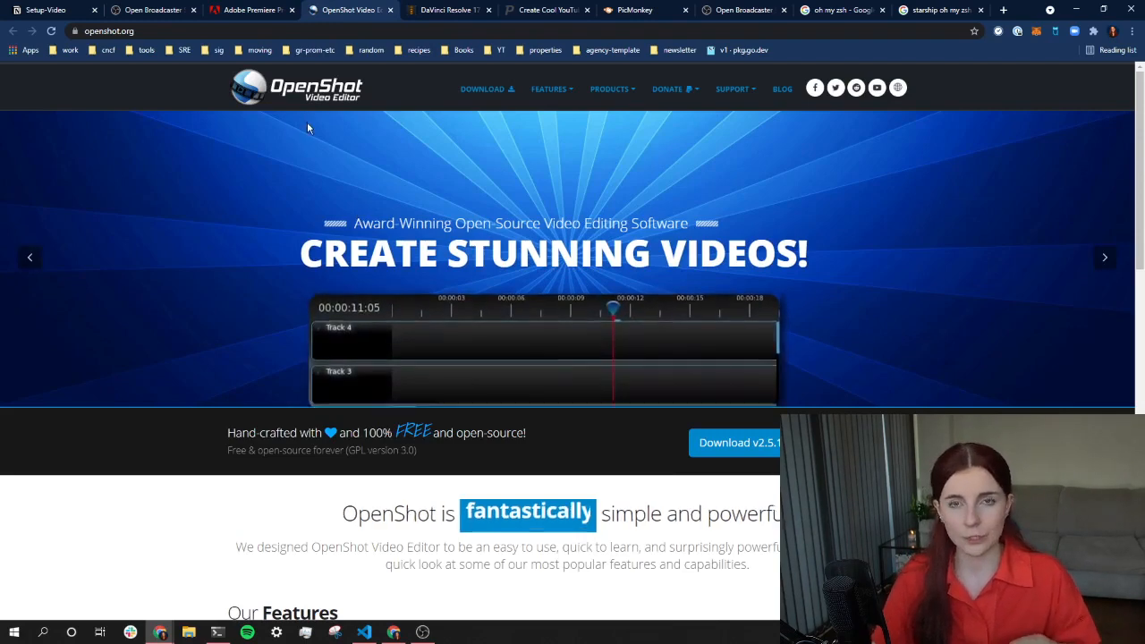
scroll(down, 3)
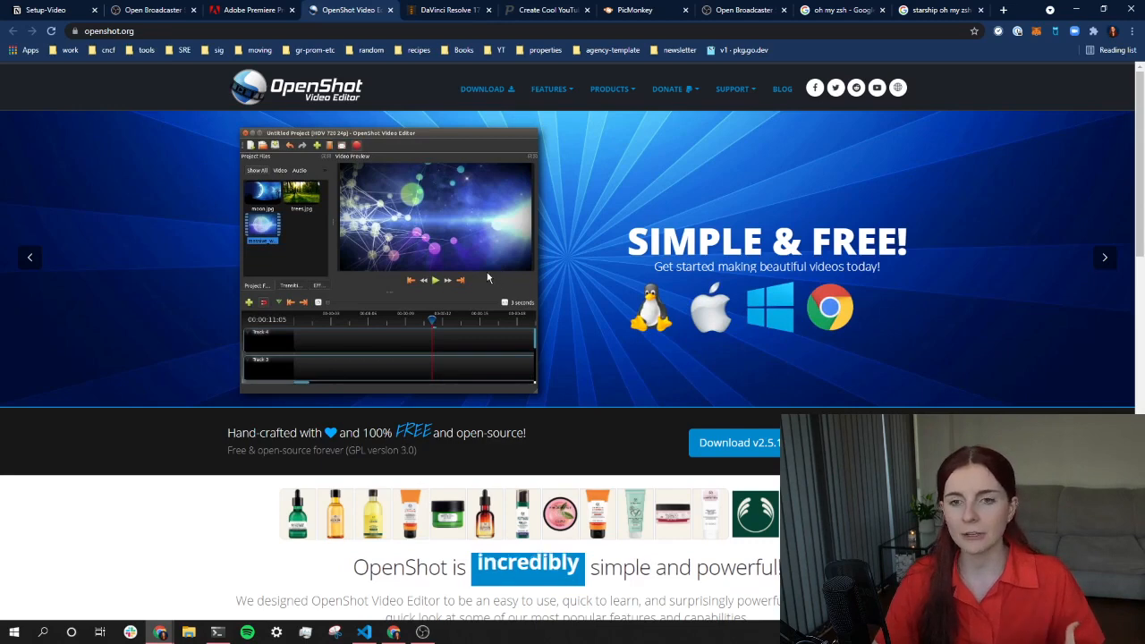
mouse_move(456, 10)
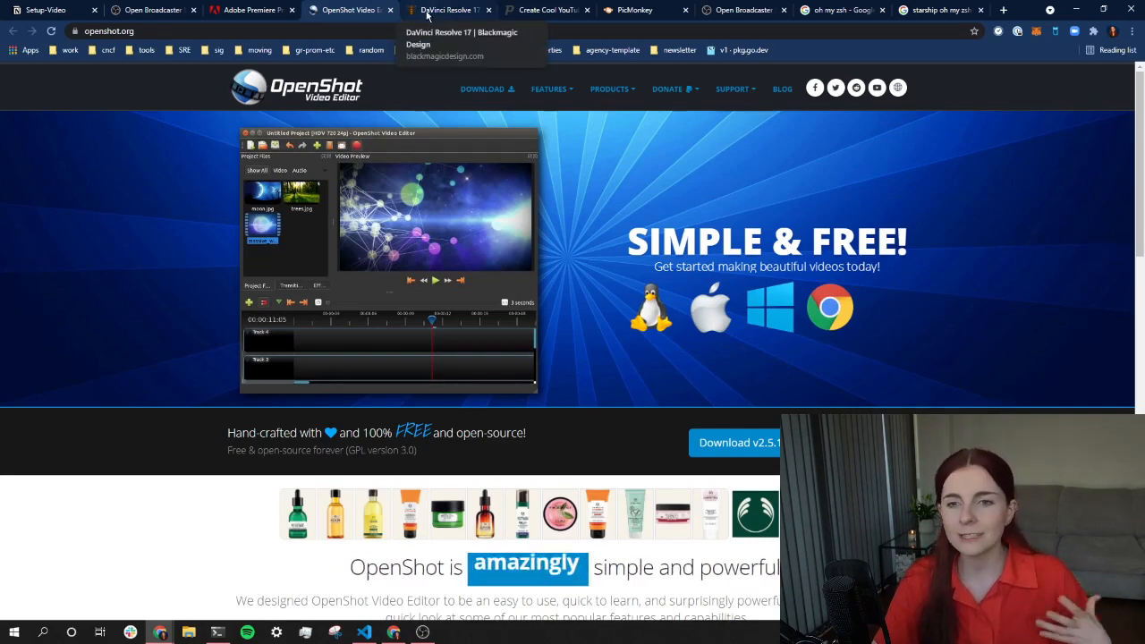
click(456, 10)
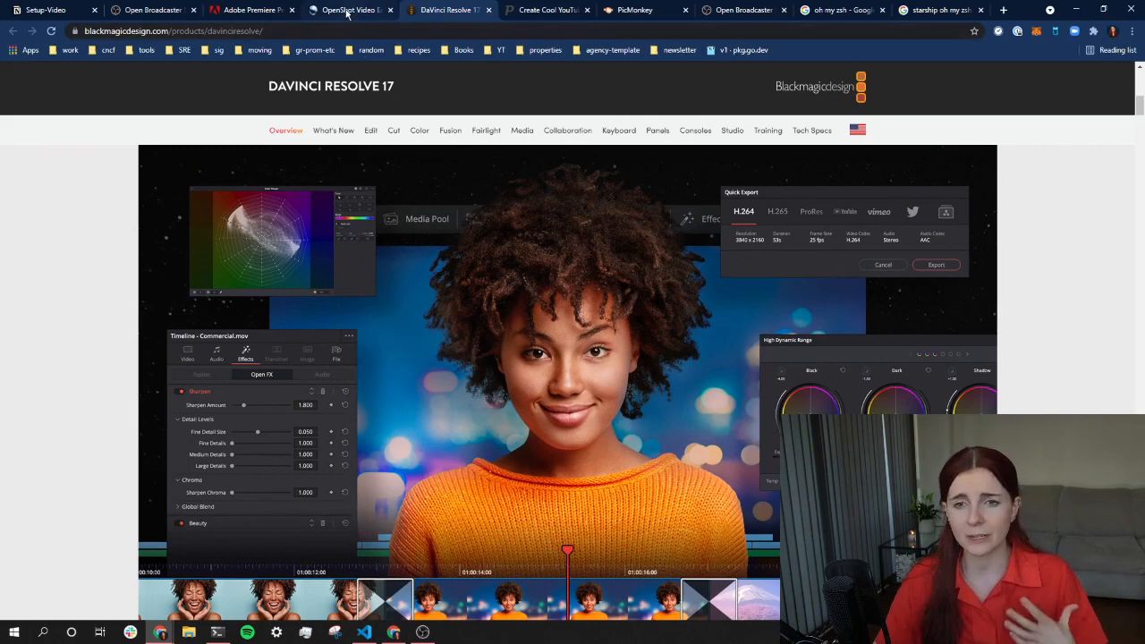
click(361, 10)
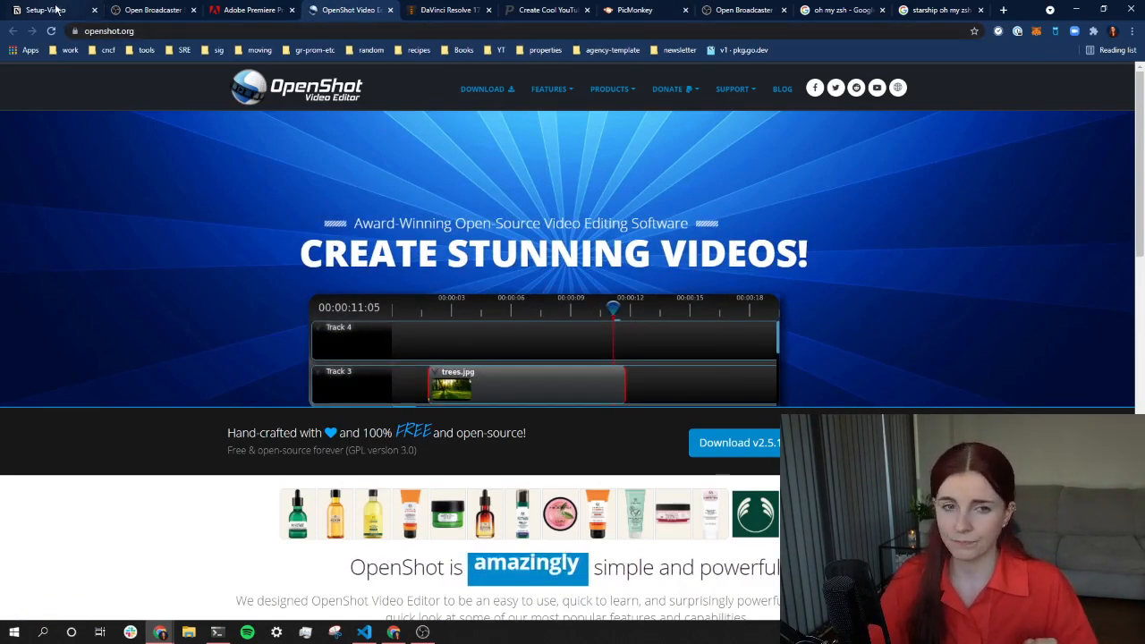
- Open handbrake.fr in a new tab from the Setup-Video page's HandBrake section
click(49, 9)
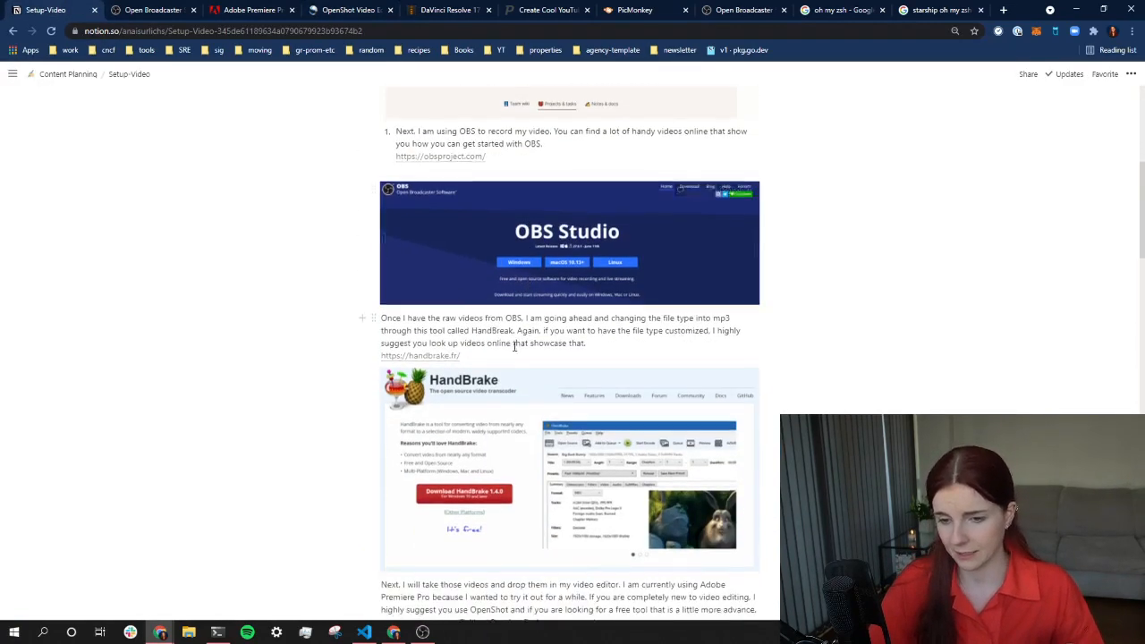
scroll(down, 3)
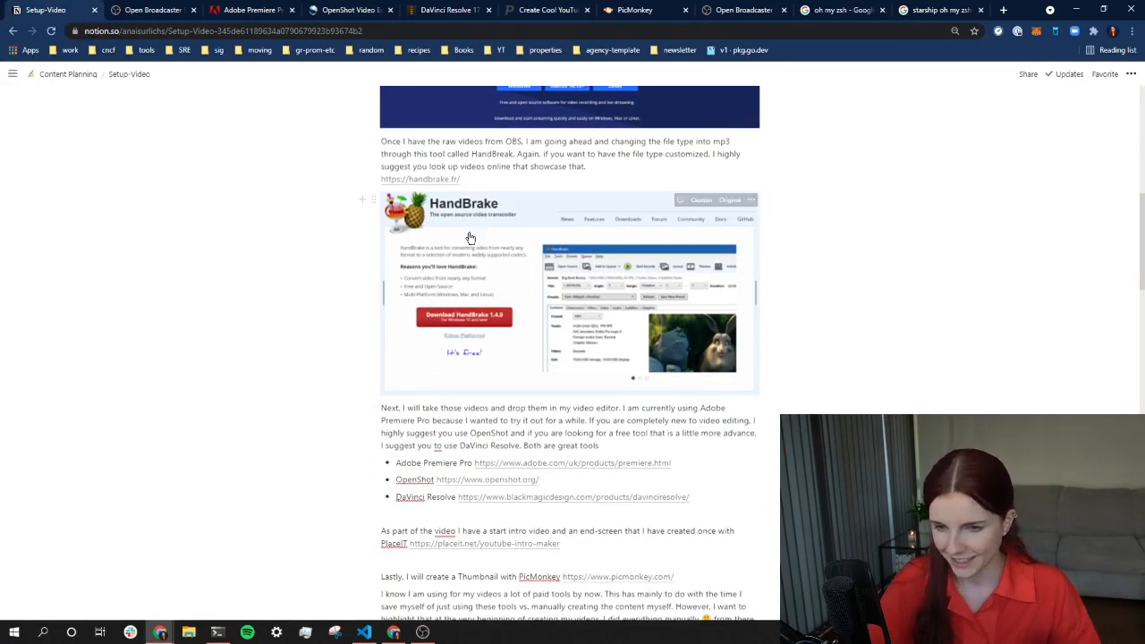
click(419, 179)
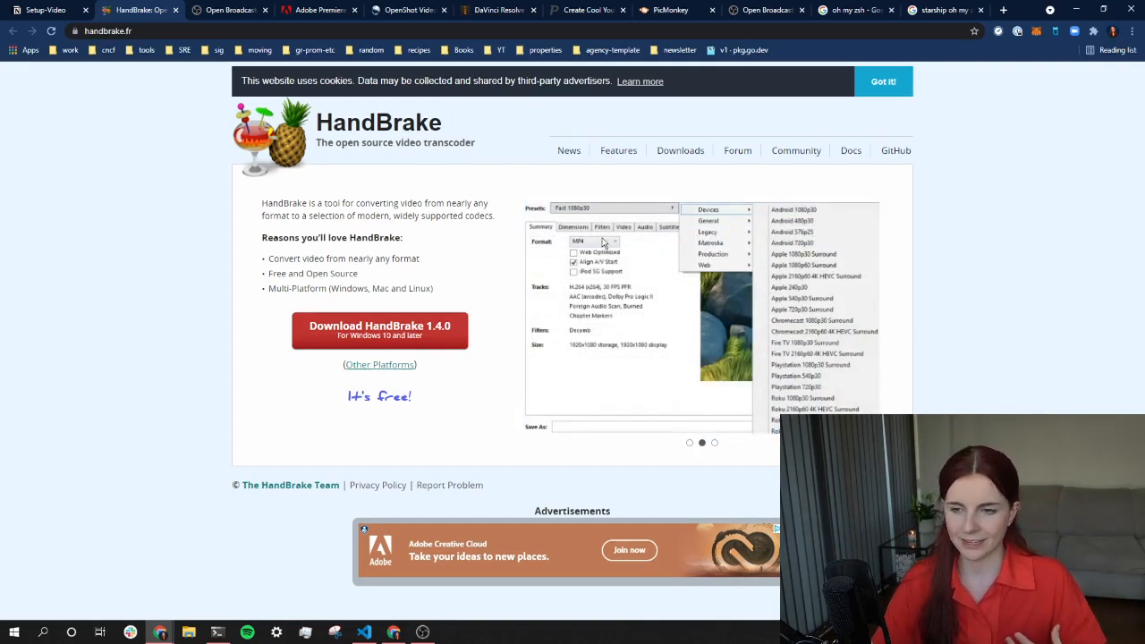
- Stop briefly on the Adobe Premiere Pro page, then show the DaVinci Resolve 17 page
click(714, 443)
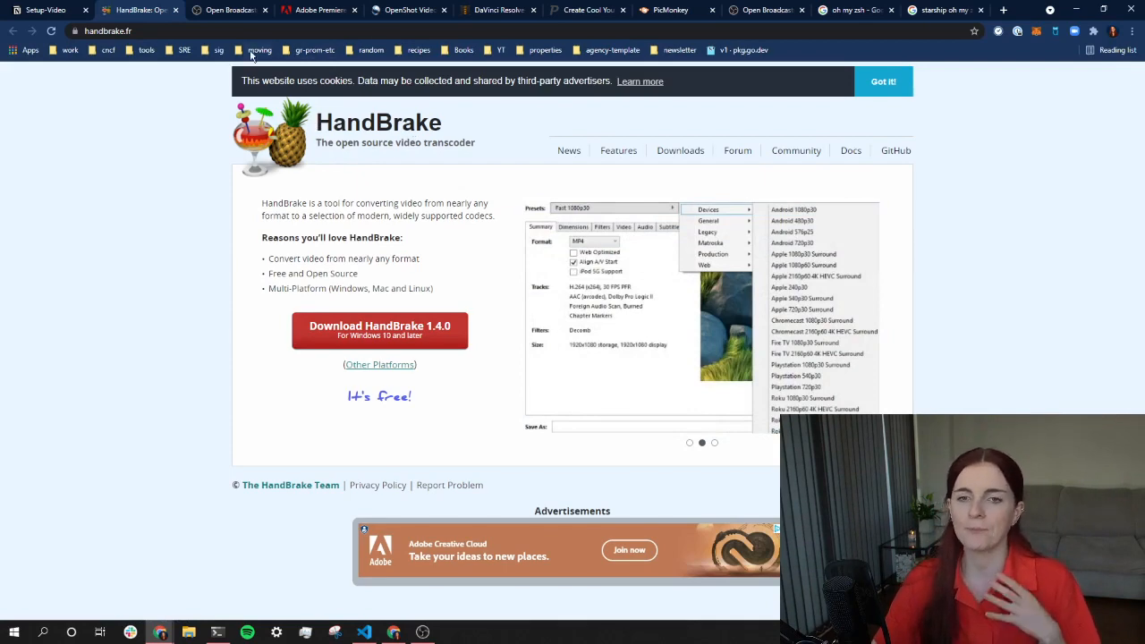
click(318, 10)
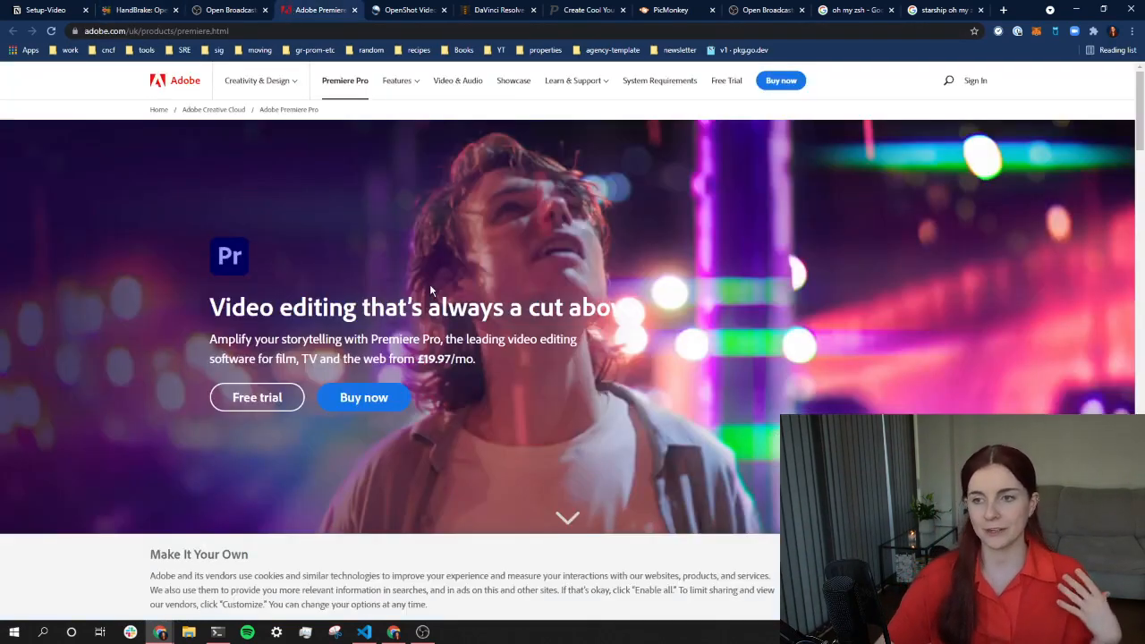
mouse_move(562, 116)
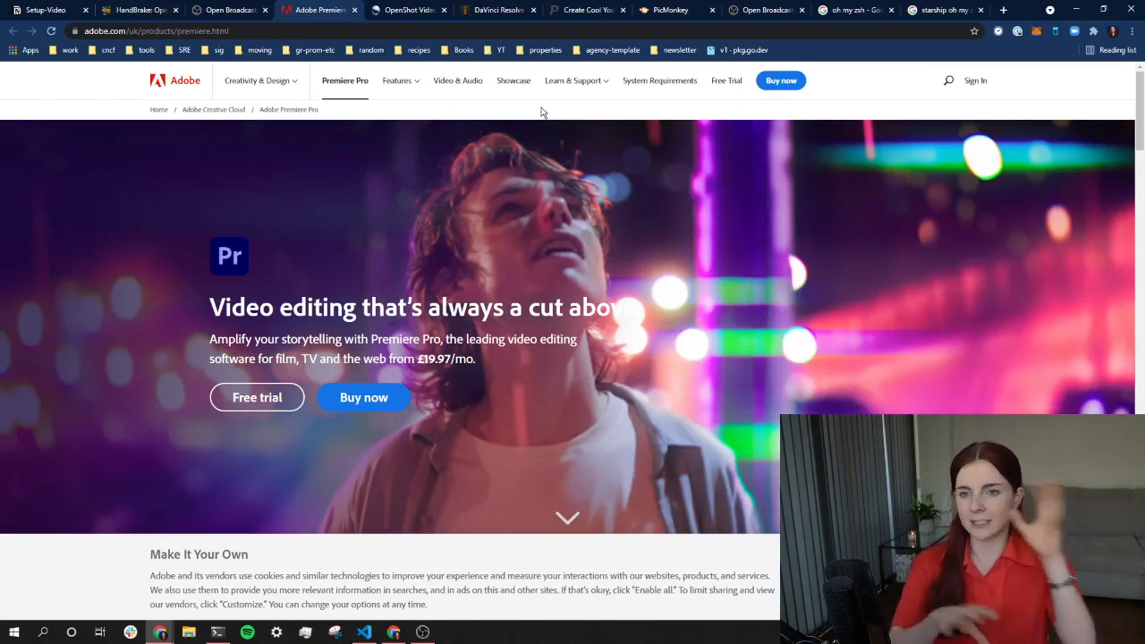
click(496, 9)
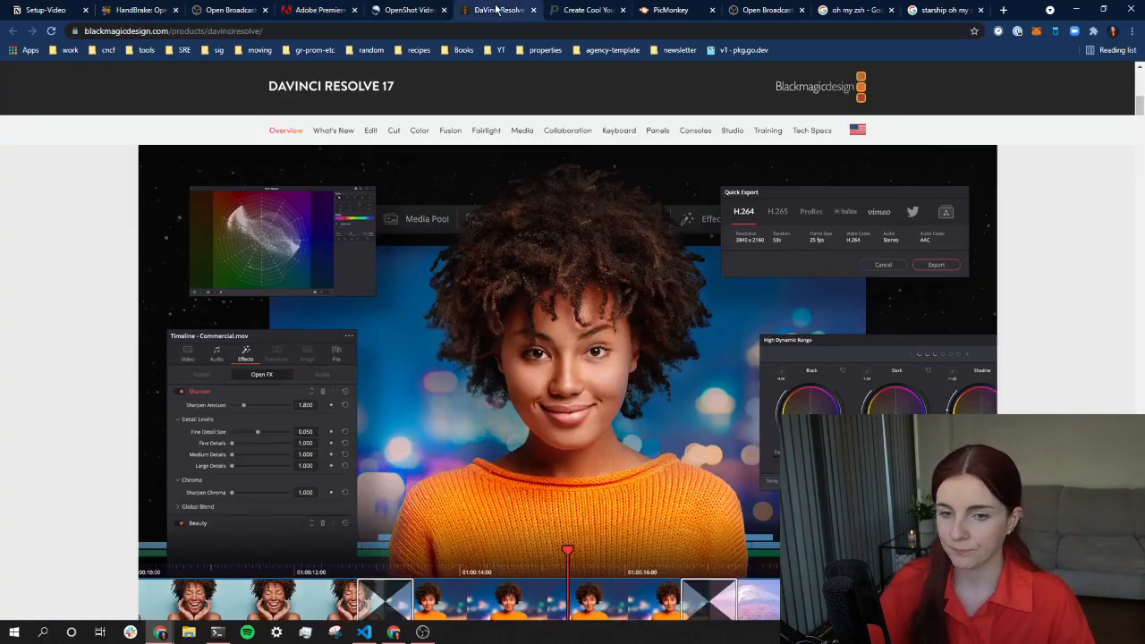
click(588, 10)
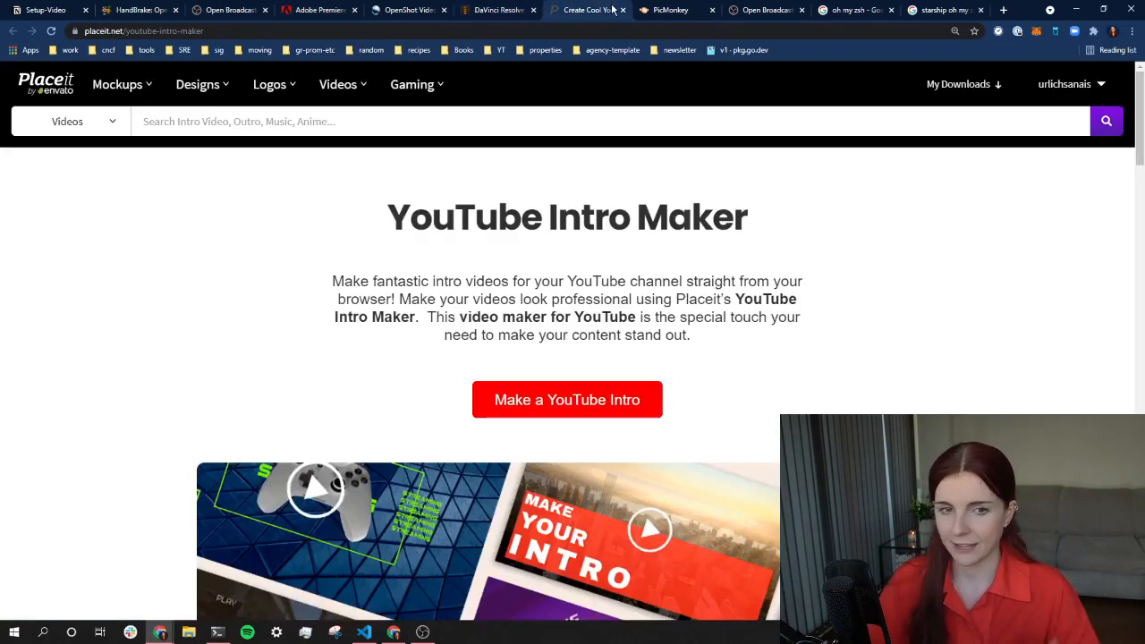
scroll(down, 3)
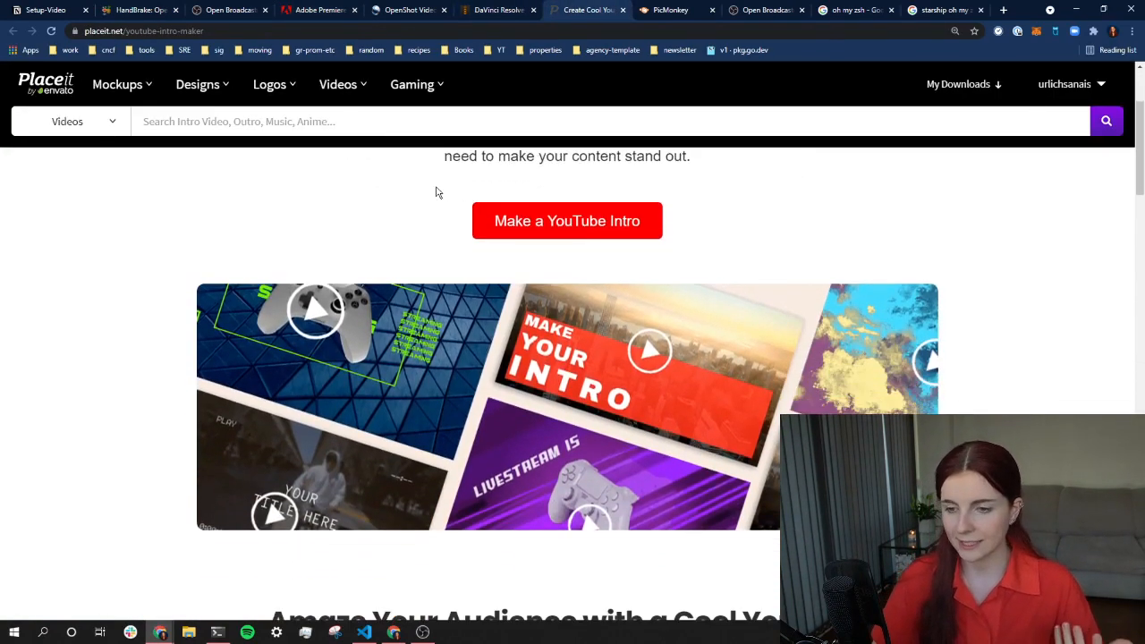
scroll(down, 3)
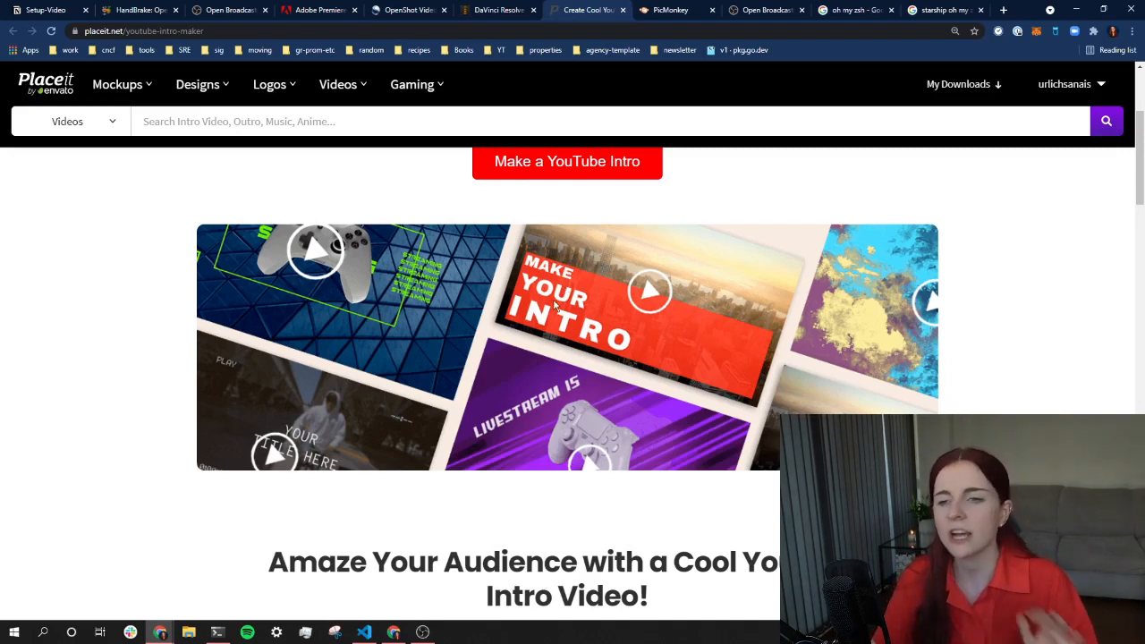
mouse_move(651, 163)
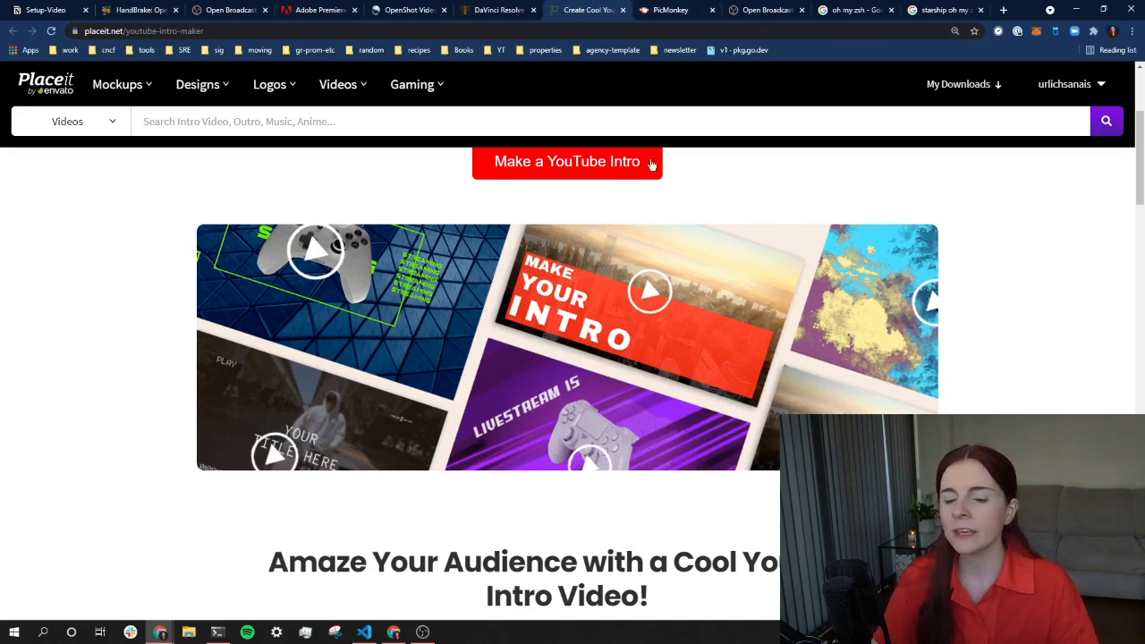
scroll(up, 3)
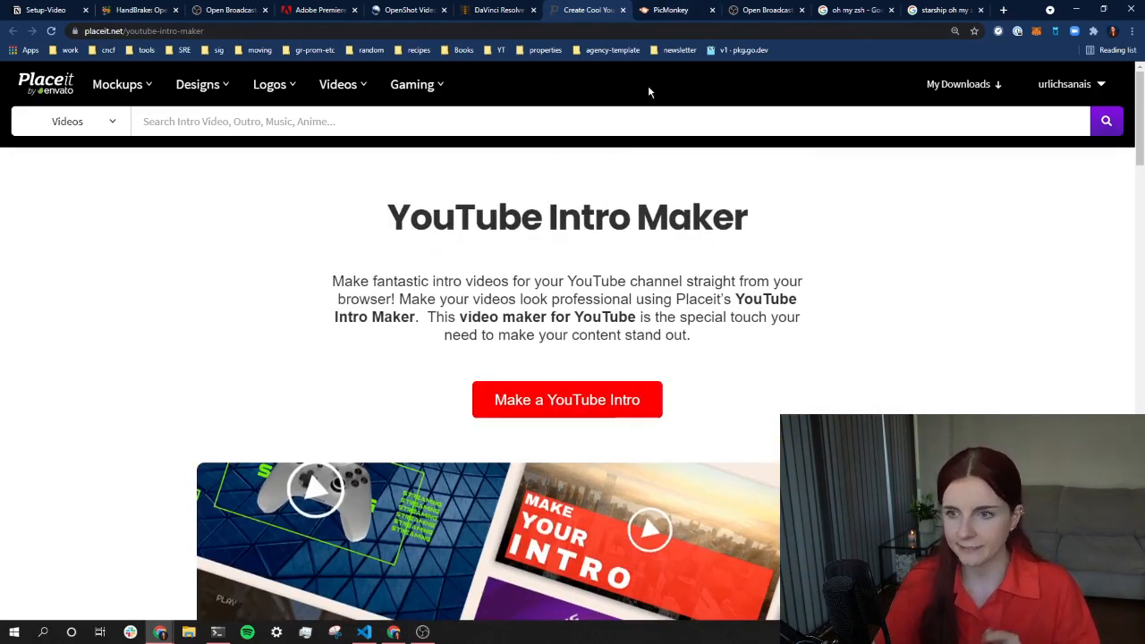
mouse_move(675, 10)
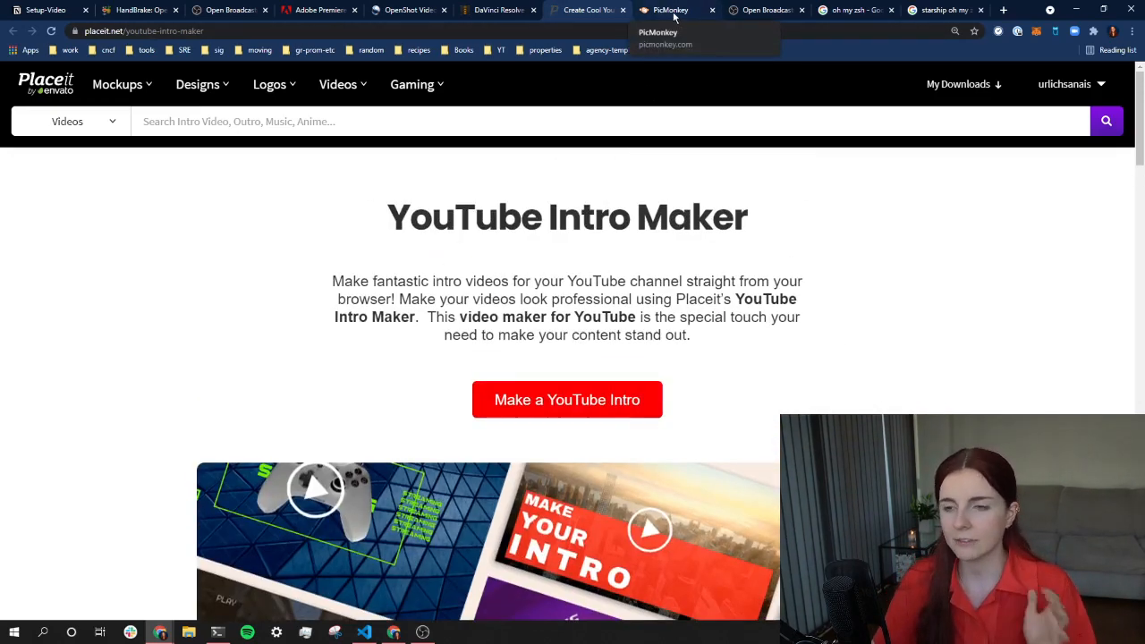
- From the PicMonkey hub, dismiss the overwrite warning and open snyk-thumbnail for editing
click(671, 10)
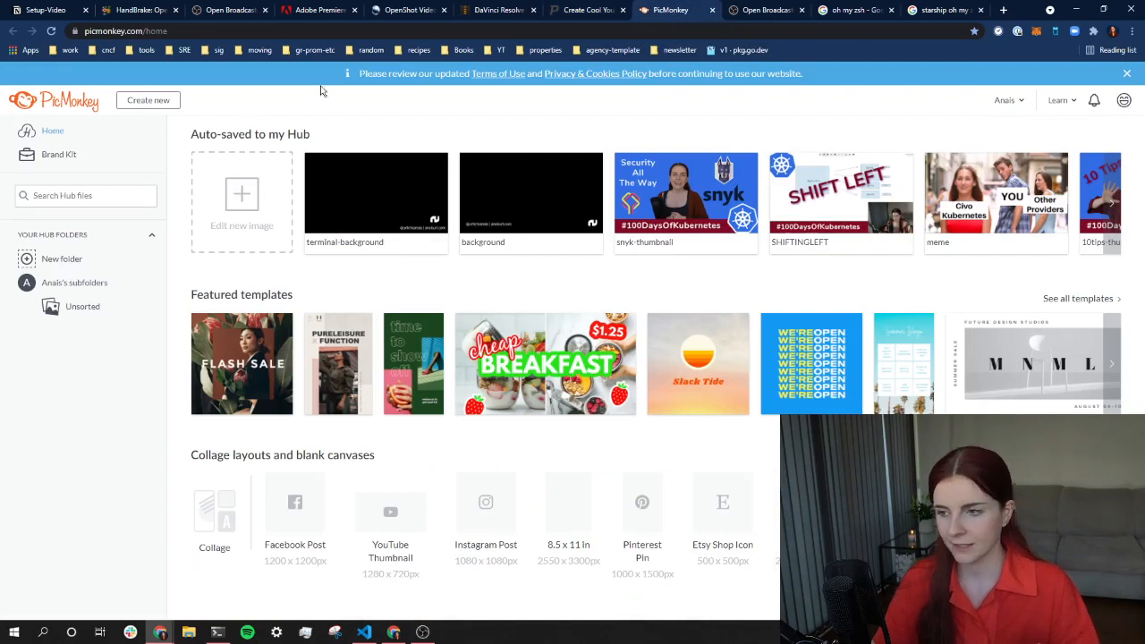
mouse_move(1010, 276)
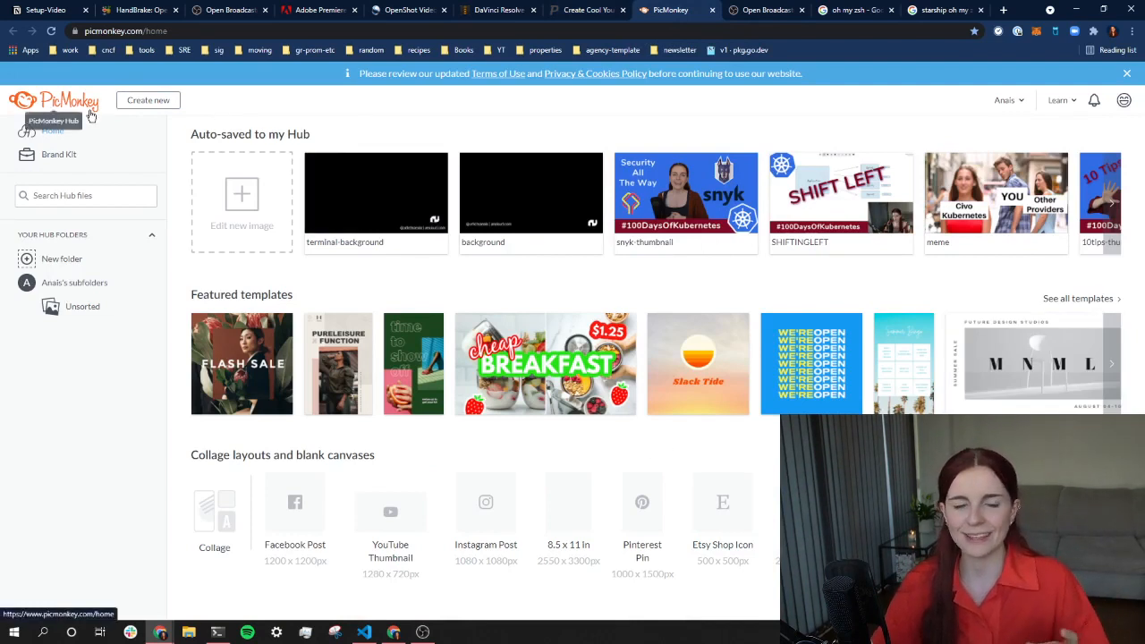
mouse_move(697, 218)
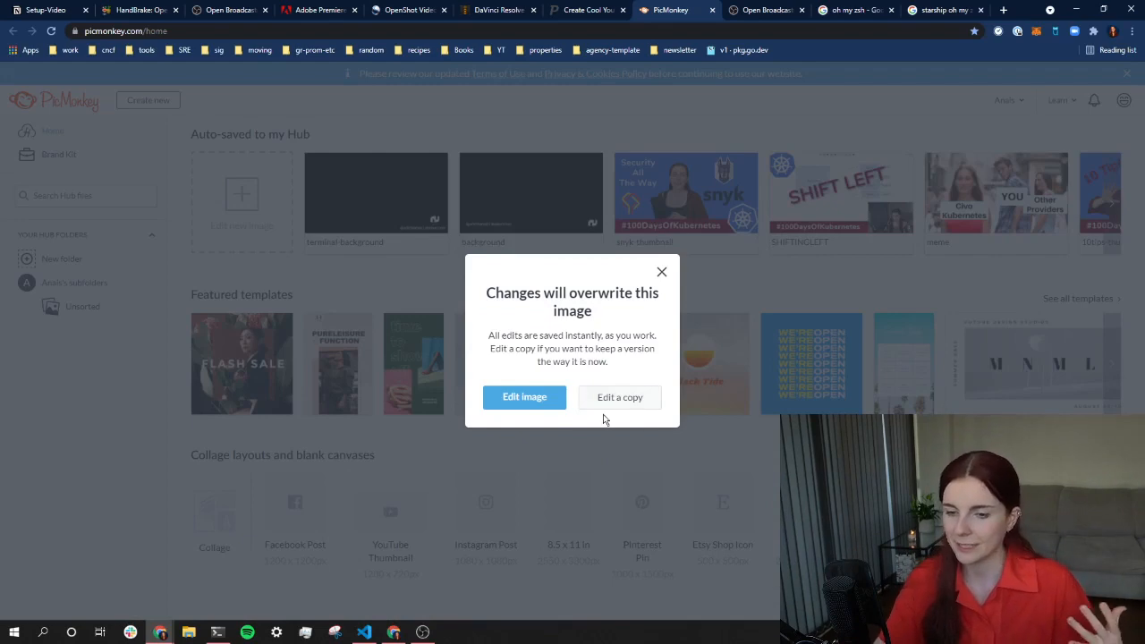
click(662, 271)
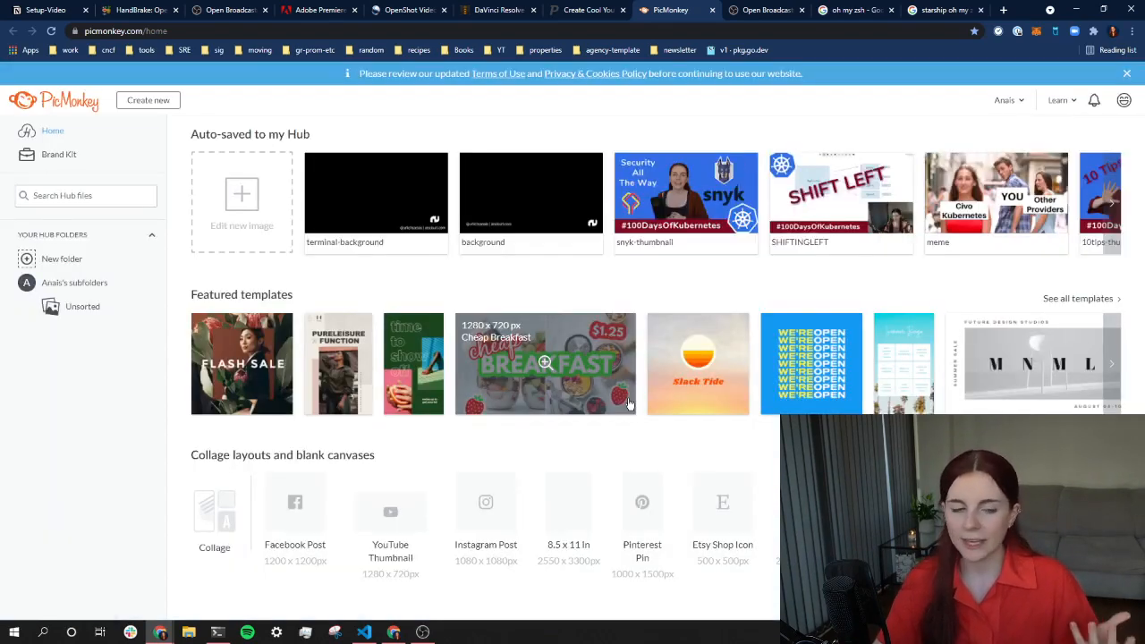
click(545, 364)
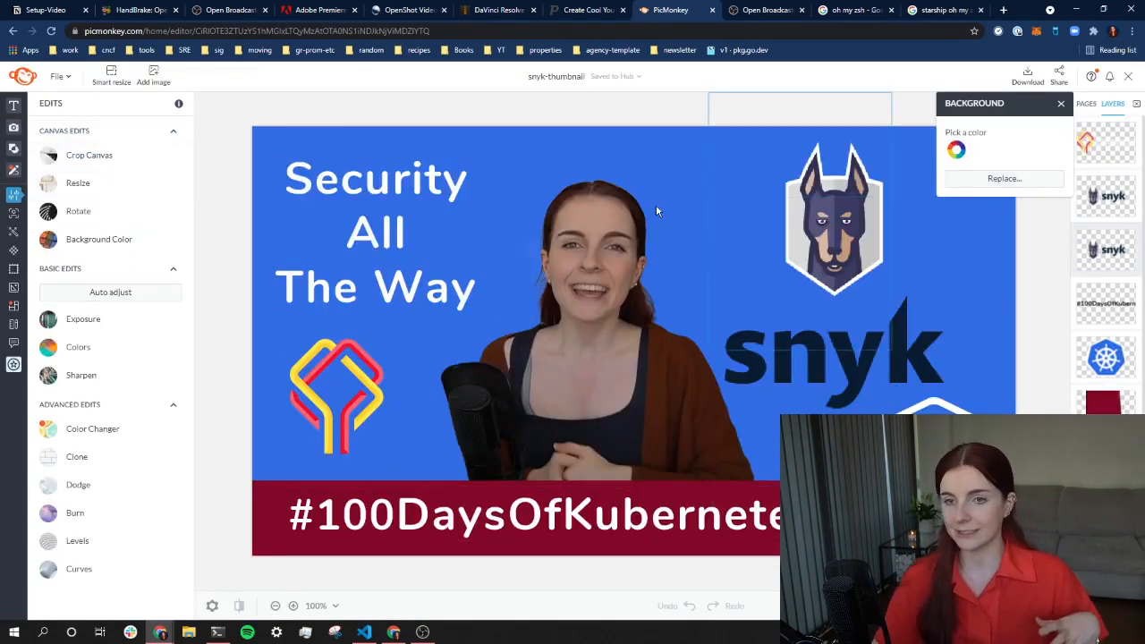
- Close the Background colour panel beside the snyk-thumbnail canvas
click(1060, 103)
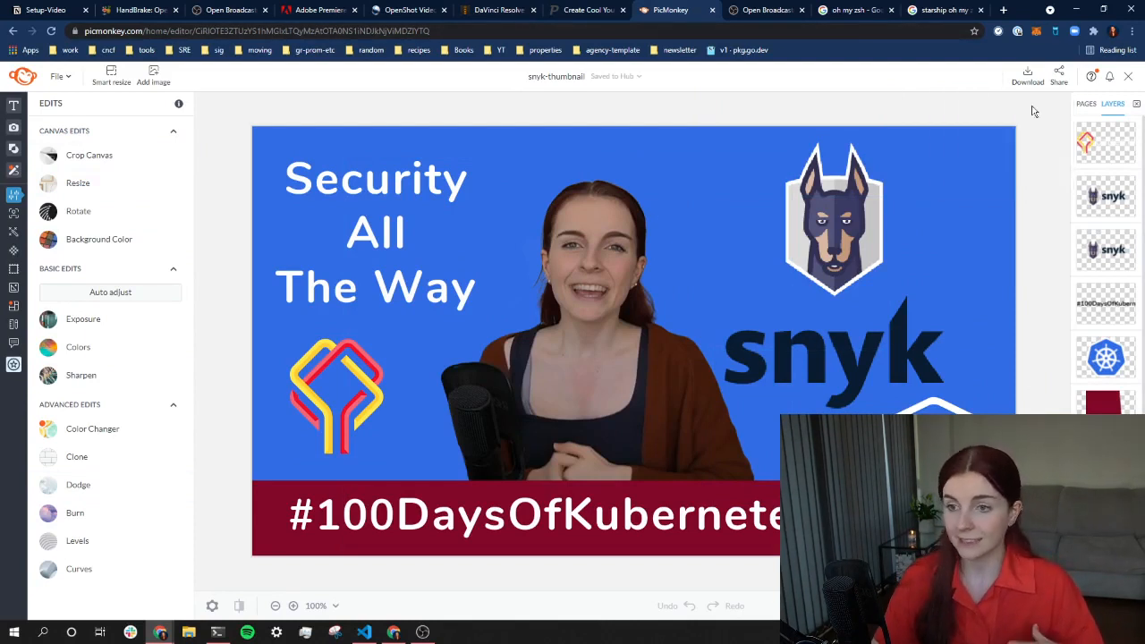
mouse_move(574, 189)
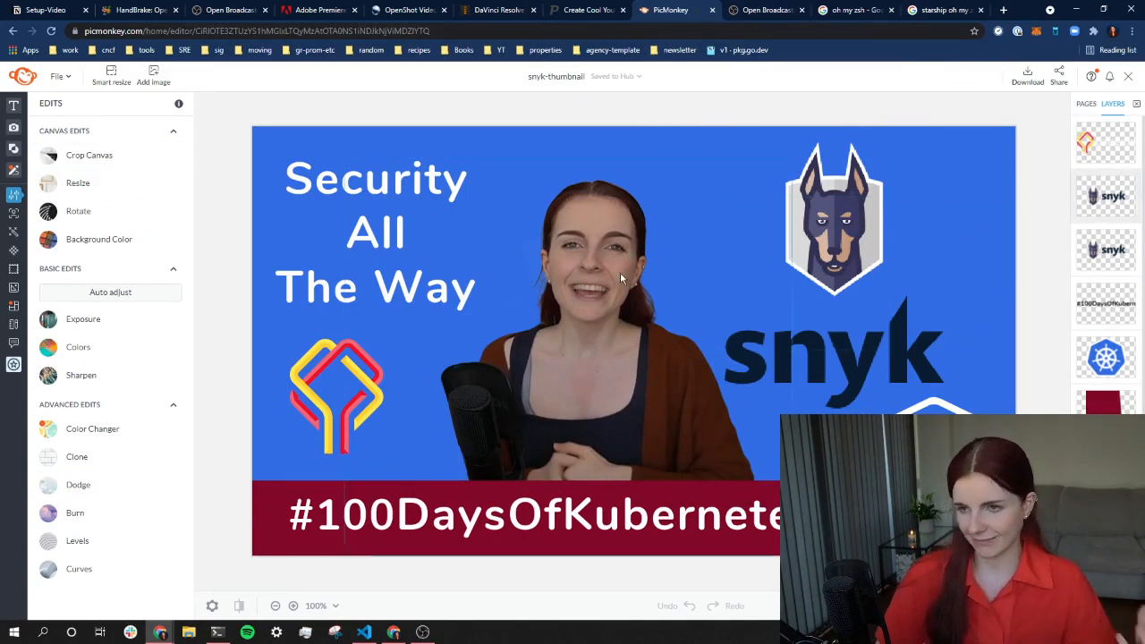
mouse_move(484, 103)
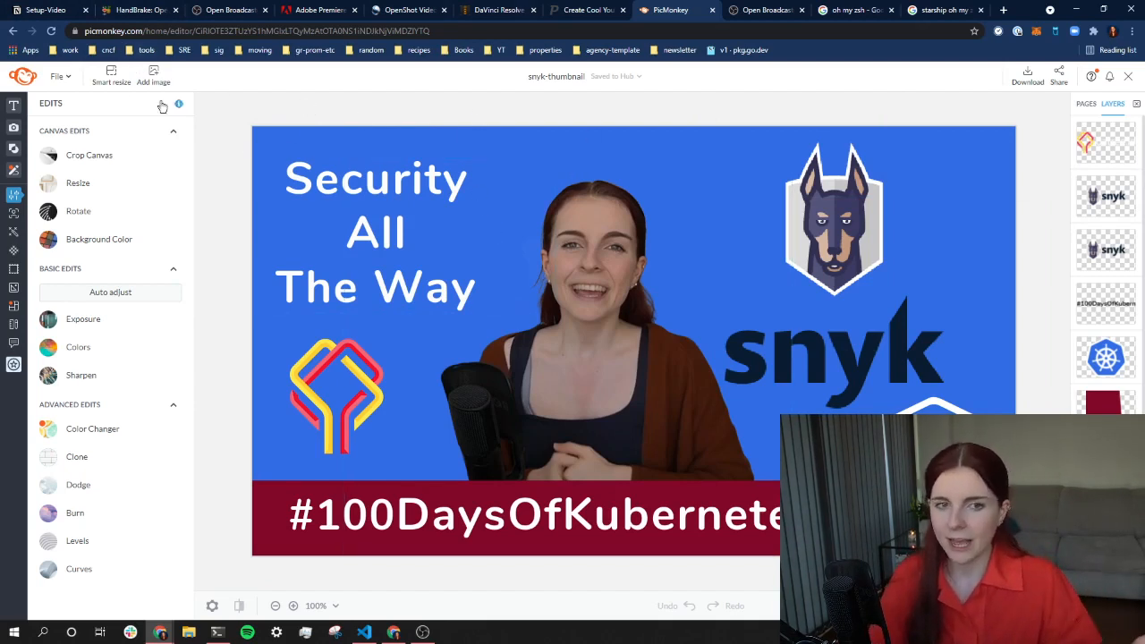
mouse_move(912, 102)
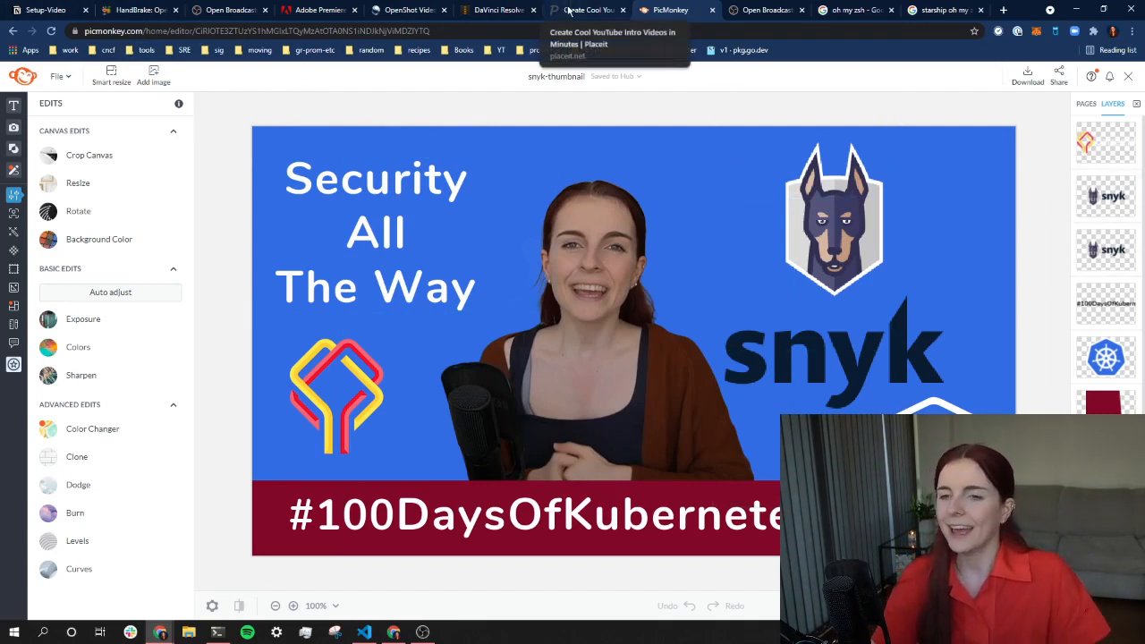
mouse_move(313, 10)
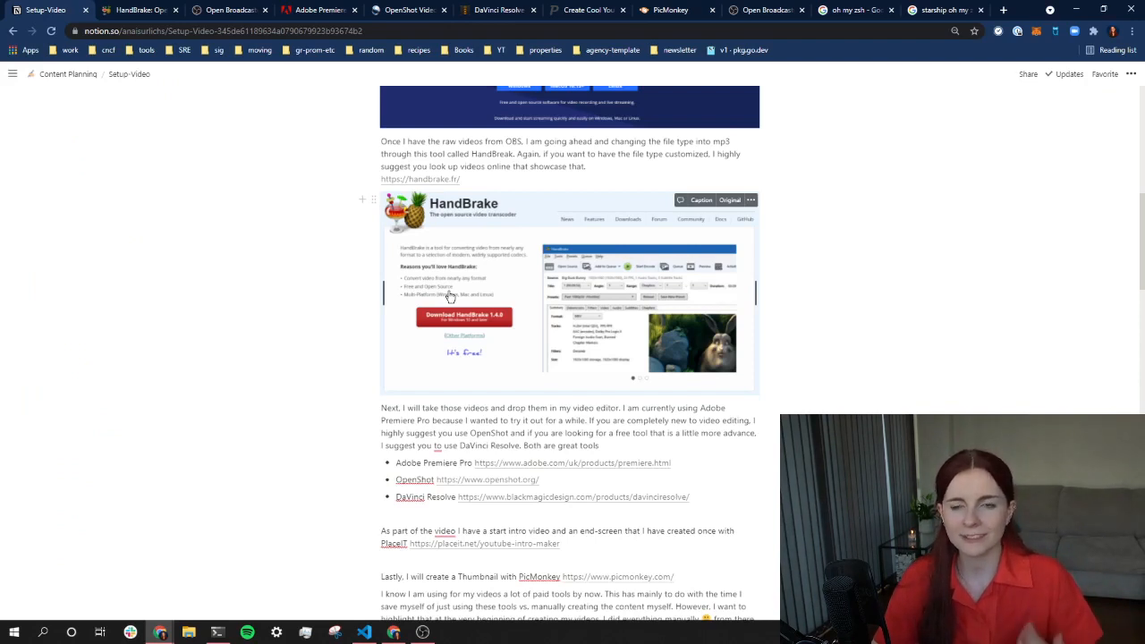
mouse_move(436, 280)
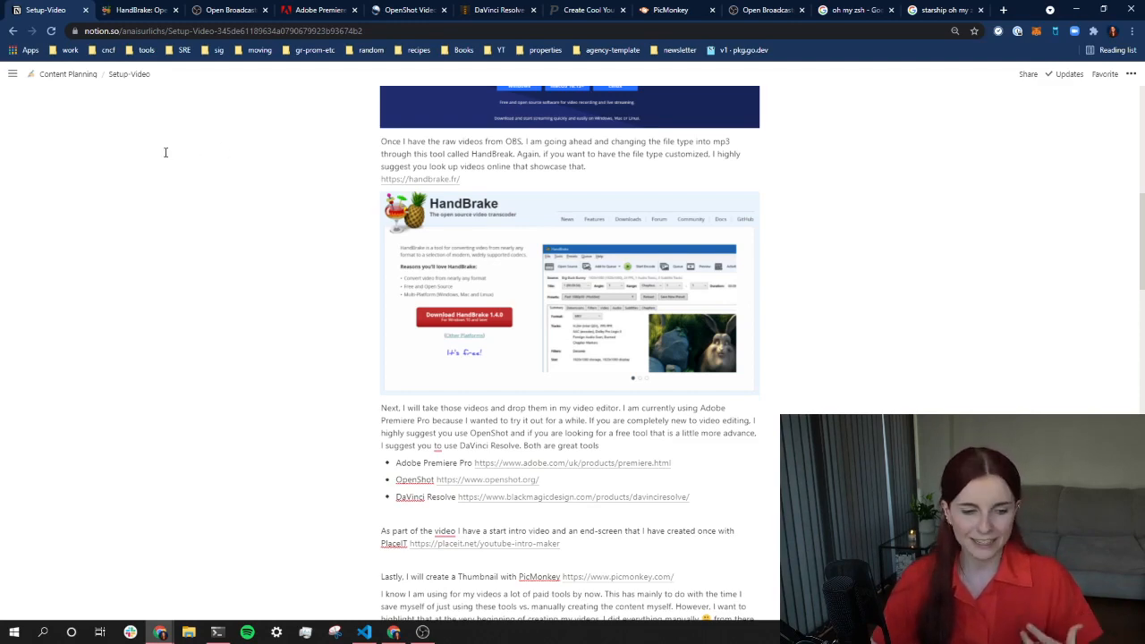
- Scroll down the Setup-Video page to the HandBrake and video editor section
scroll(down, 3)
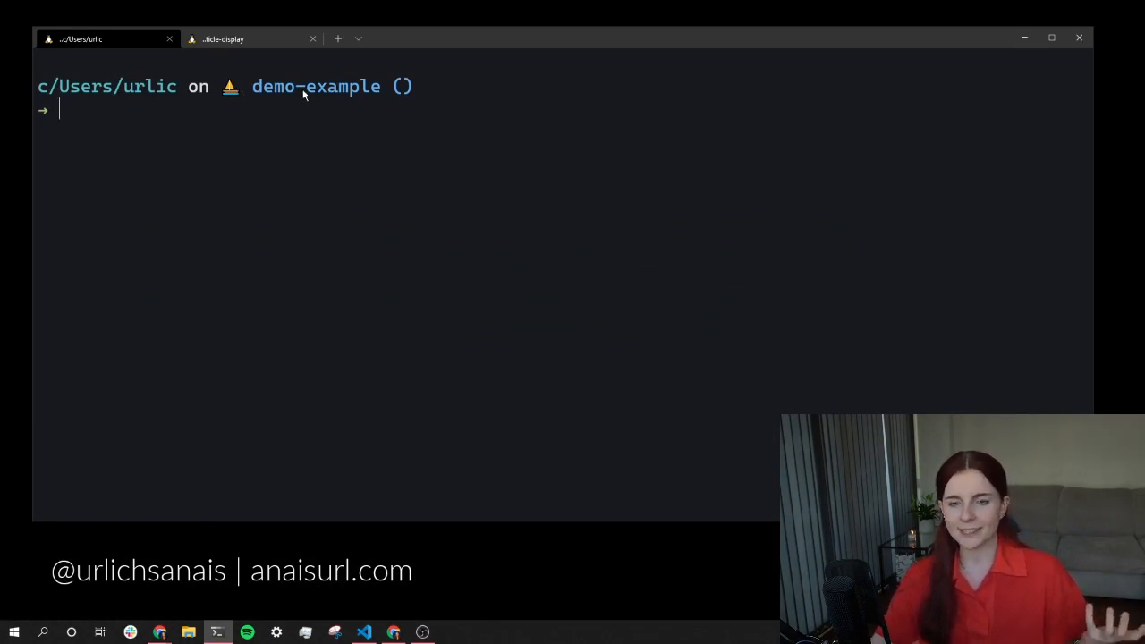
mouse_move(167, 89)
text(kubectx)
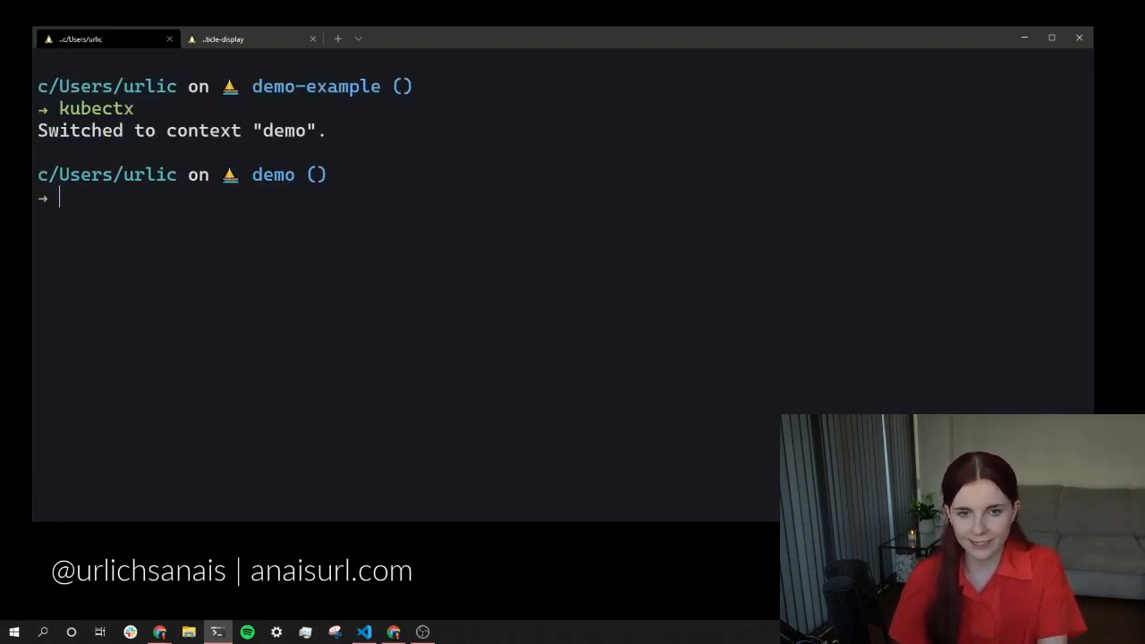
- Switch to the react-article-display session and highlight 'kustomize' in its prompt
click(241, 39)
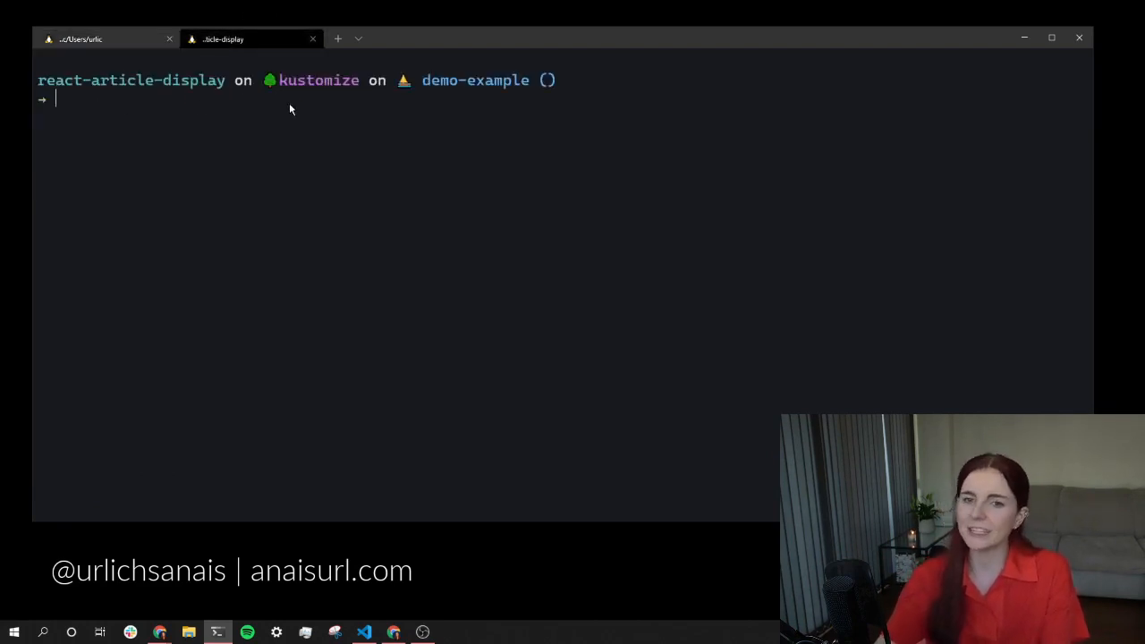
double_click(313, 79)
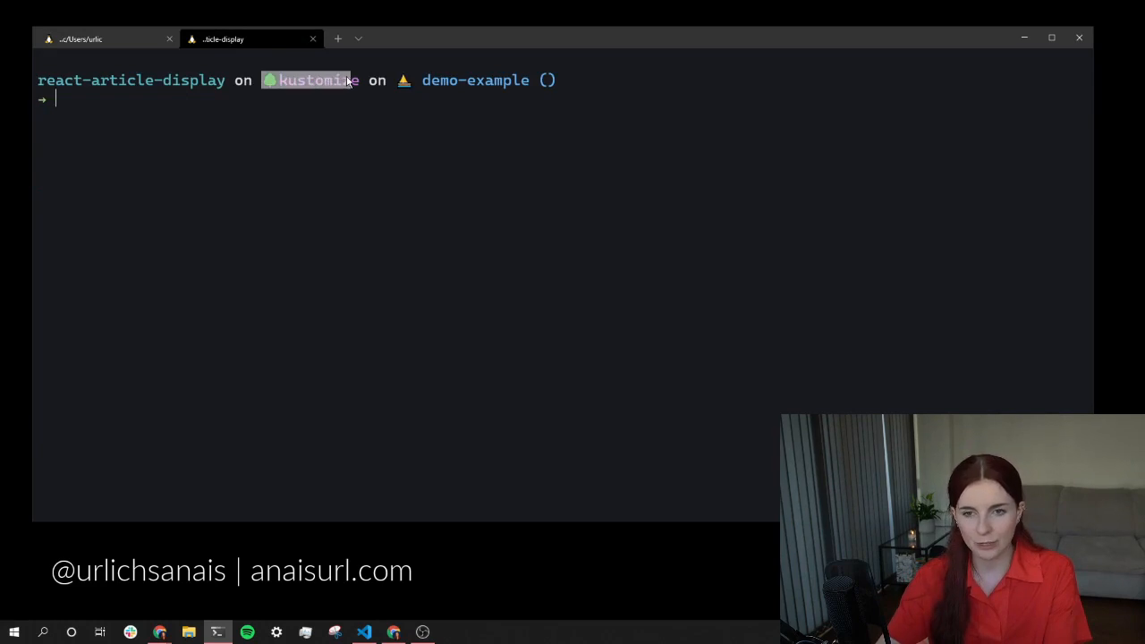
mouse_move(357, 111)
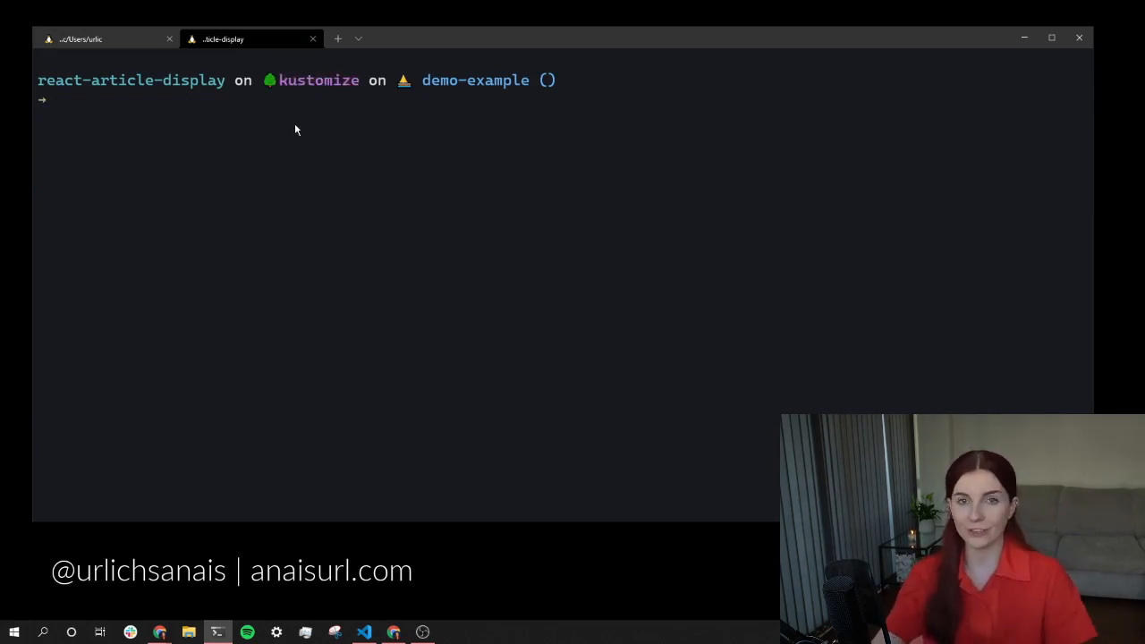
mouse_move(259, 162)
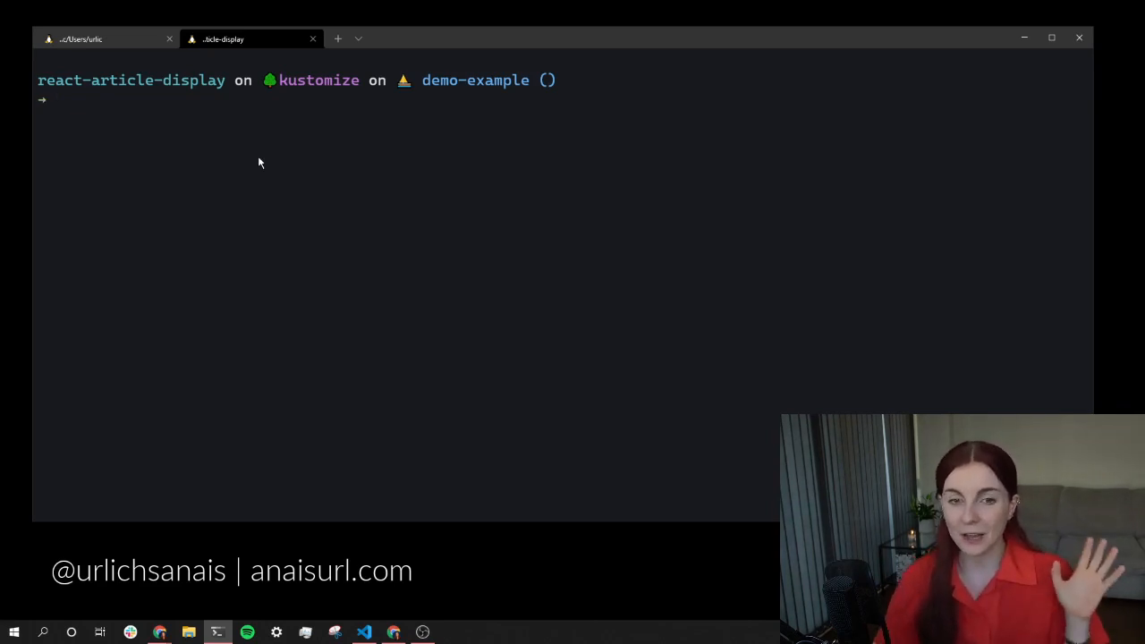
mouse_move(241, 173)
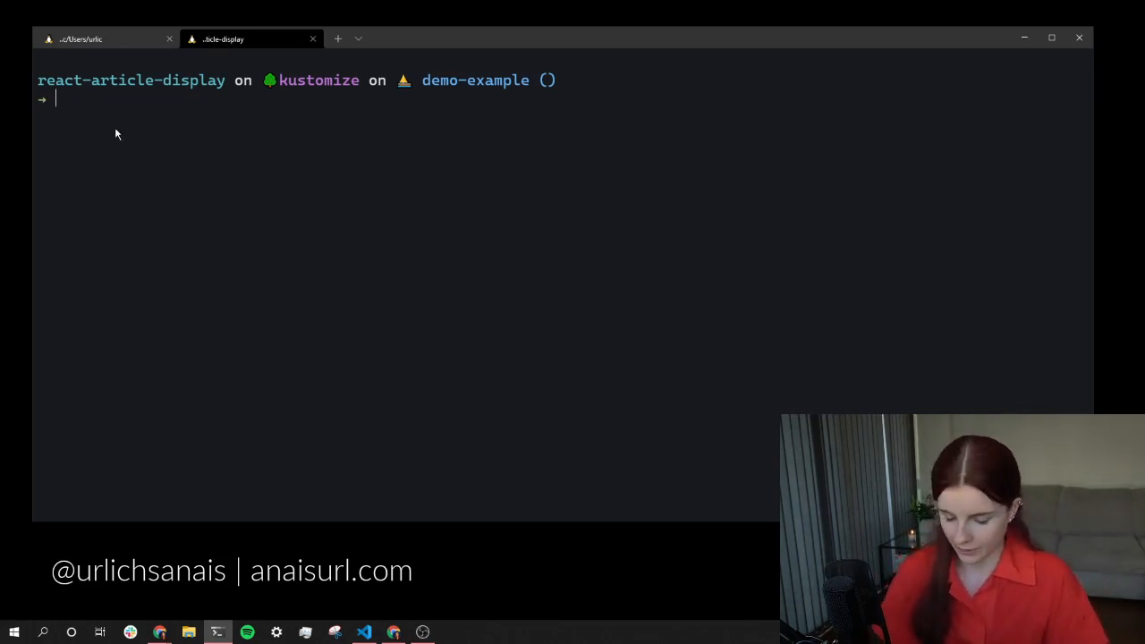
- Run 'k get nodes', cancelling a hung attempt, to list the three Ready nodes
text(k get nodes)
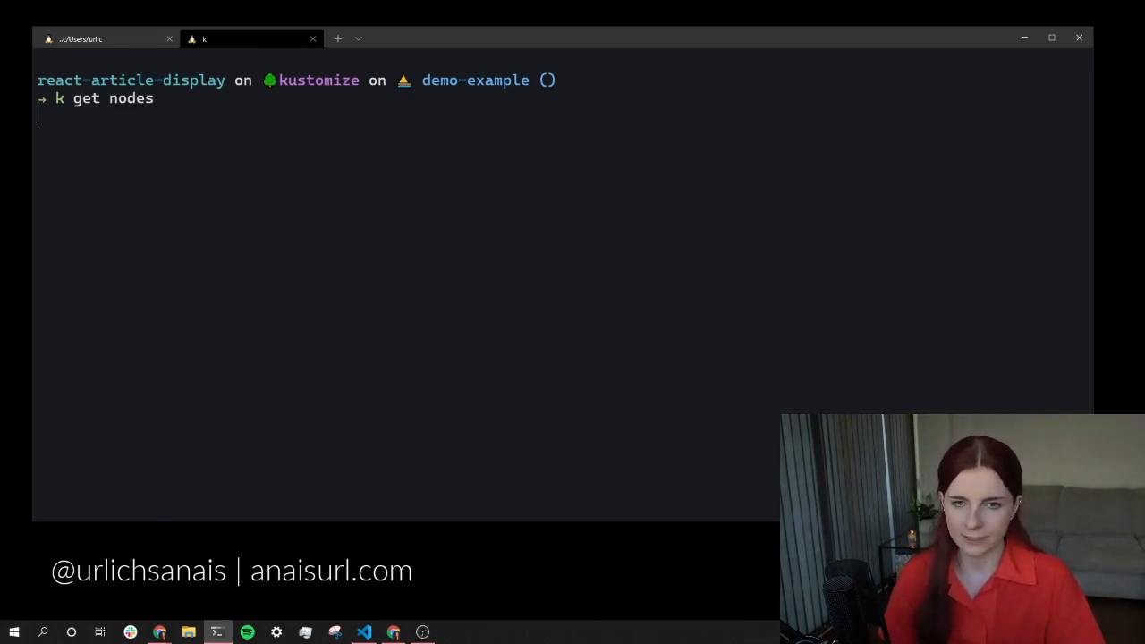
key(ctrl+c)
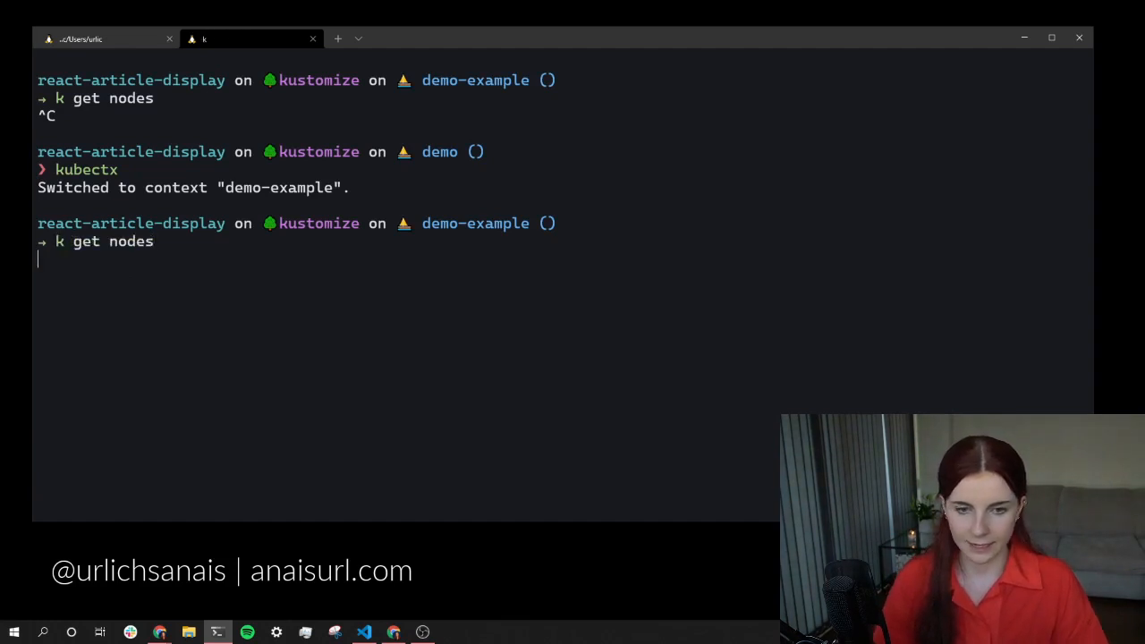
key(Return)
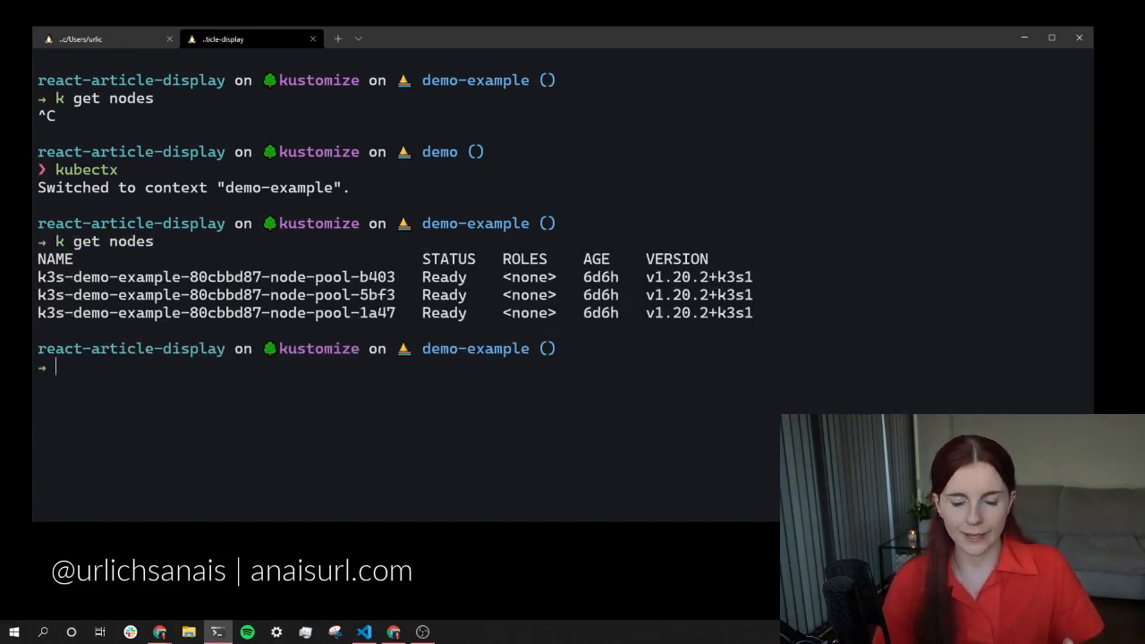
mouse_move(139, 255)
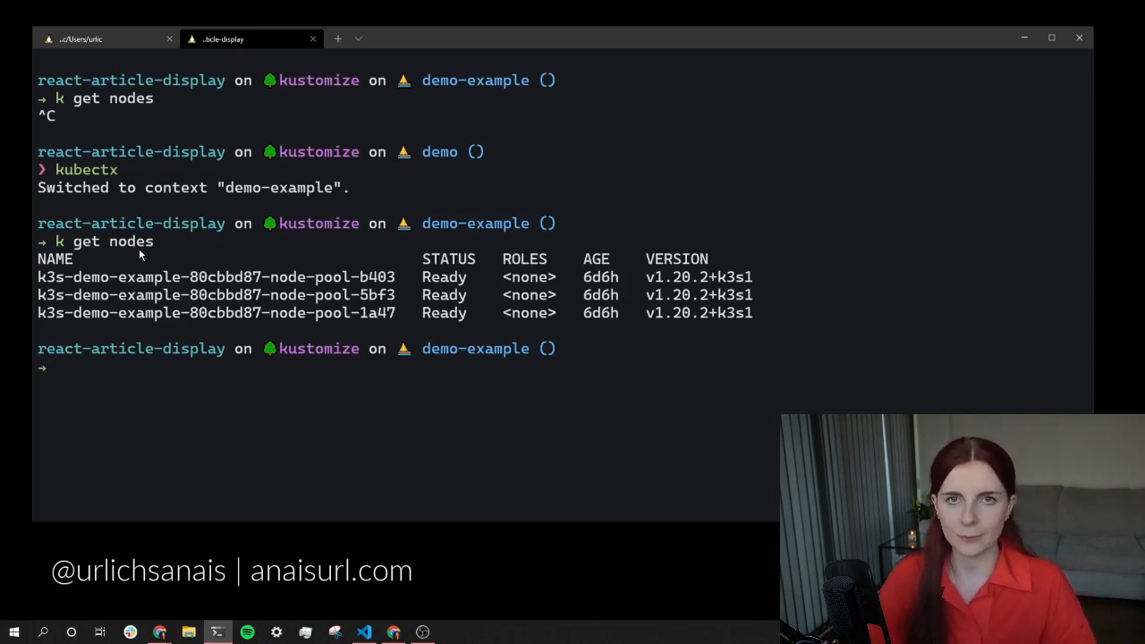
mouse_move(73, 260)
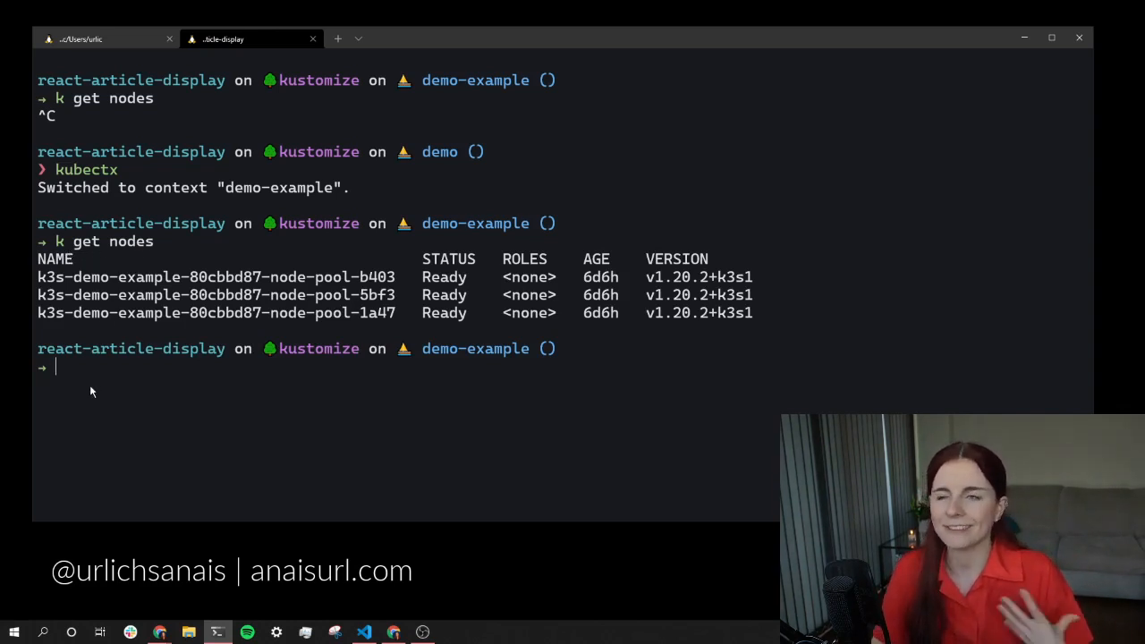
mouse_move(76, 403)
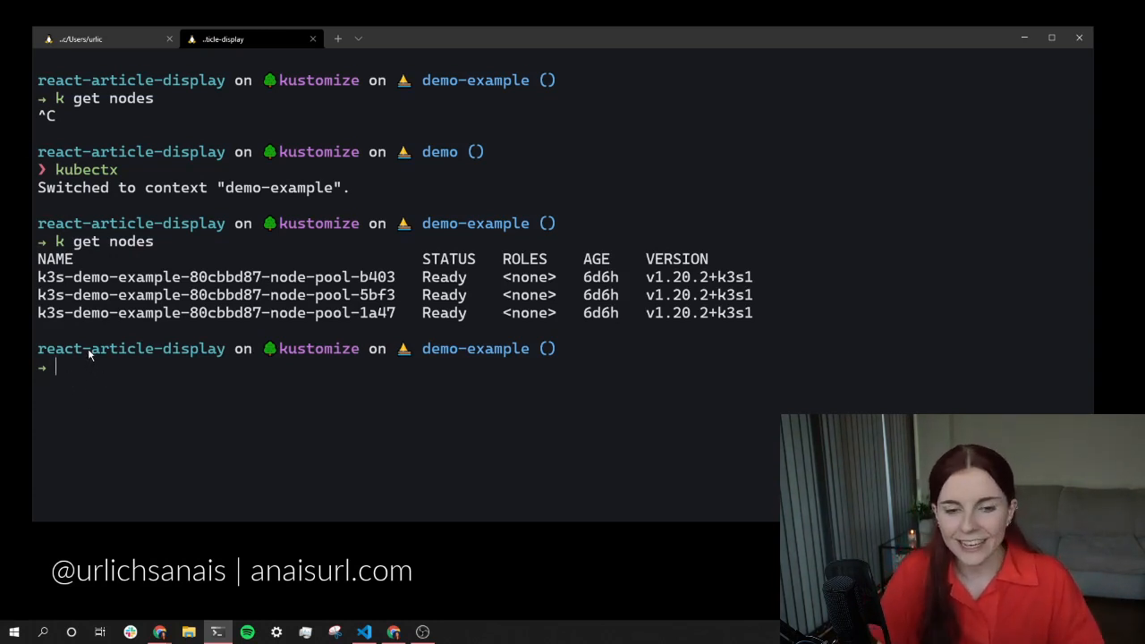
mouse_move(333, 372)
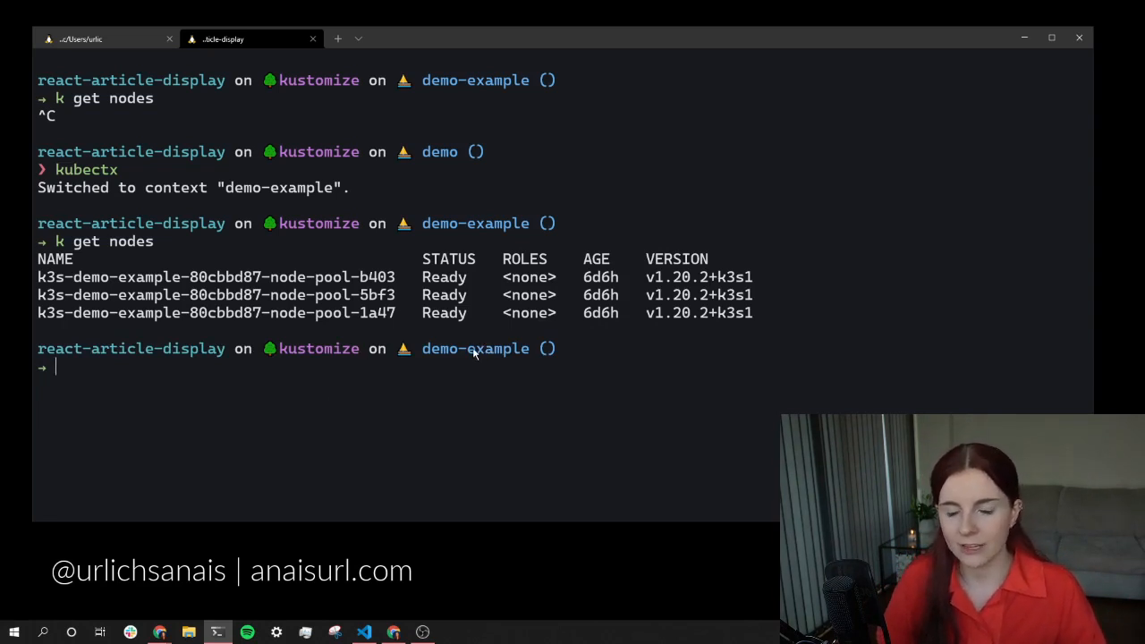
mouse_move(454, 367)
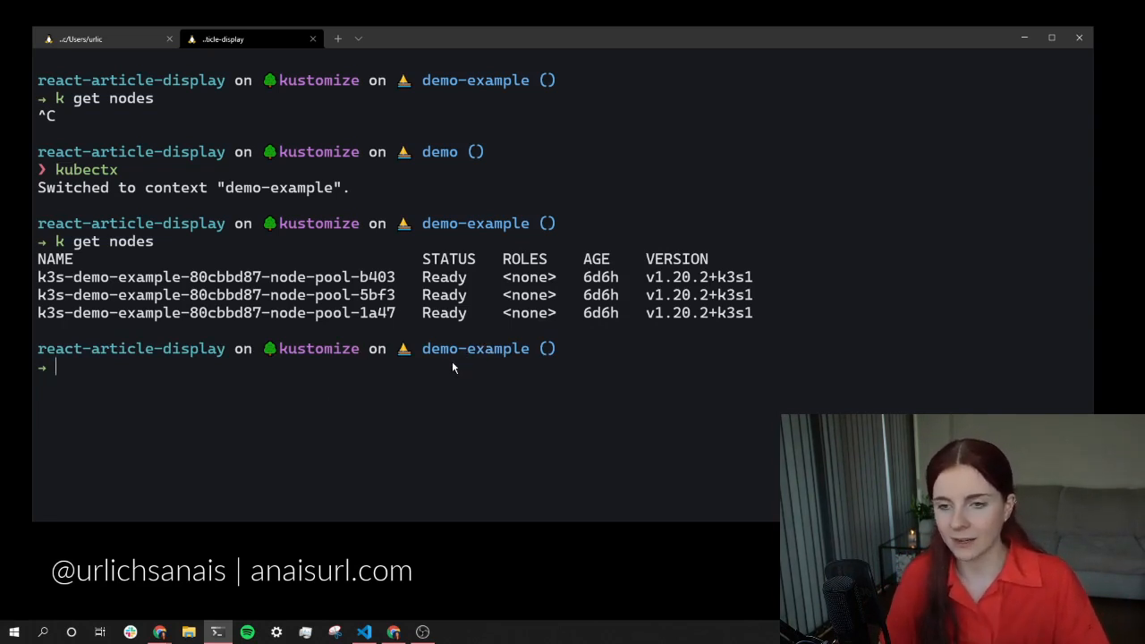
mouse_move(442, 369)
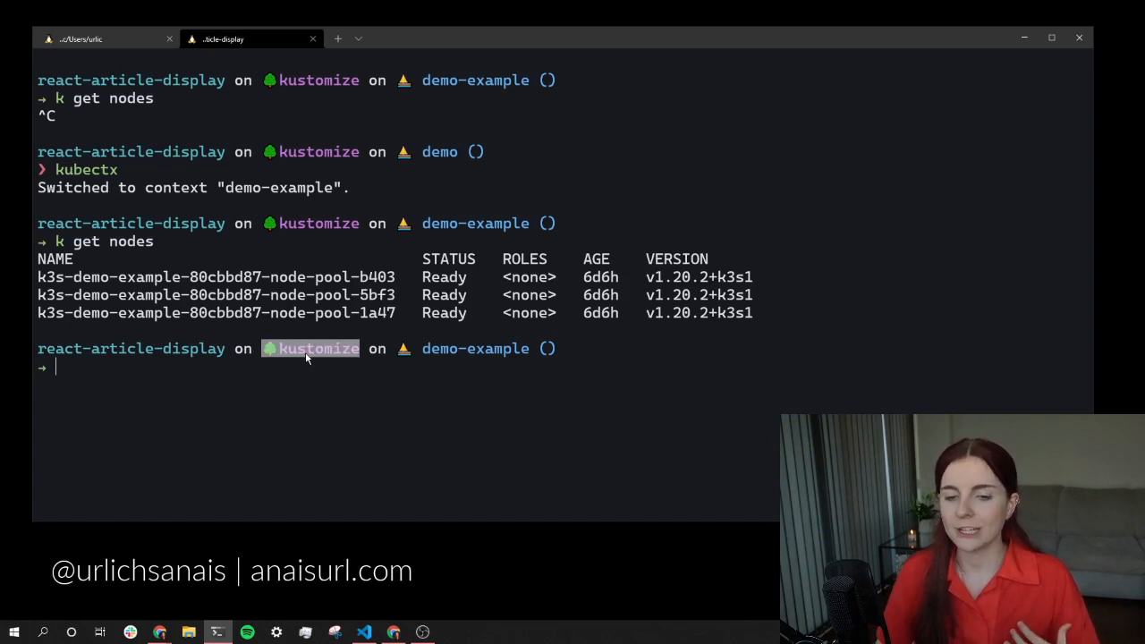
mouse_move(312, 335)
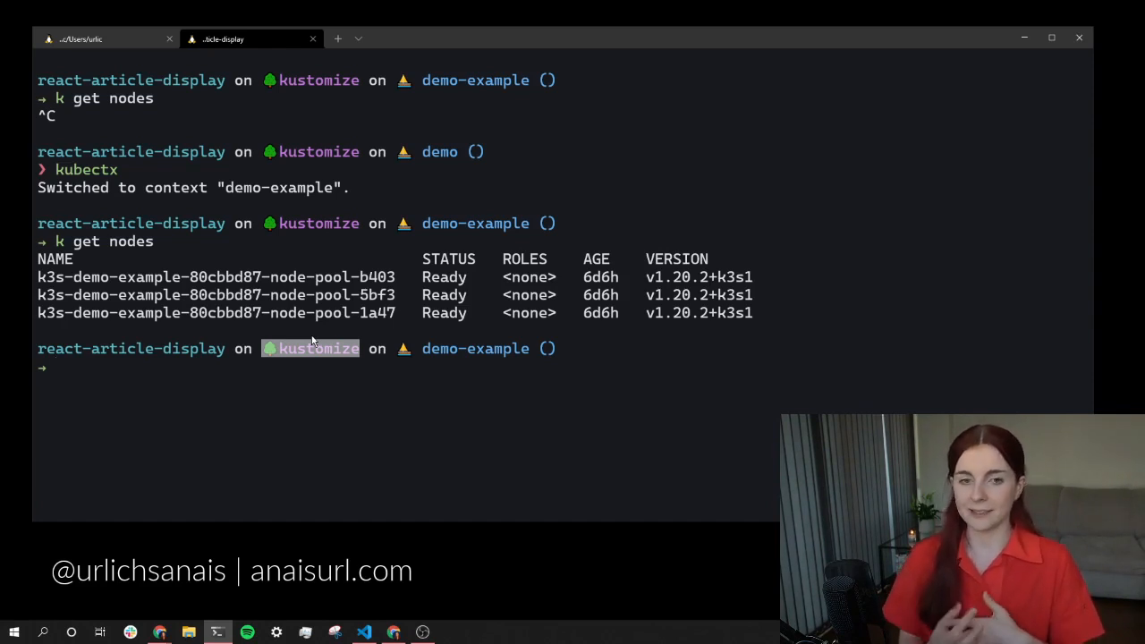
mouse_move(276, 206)
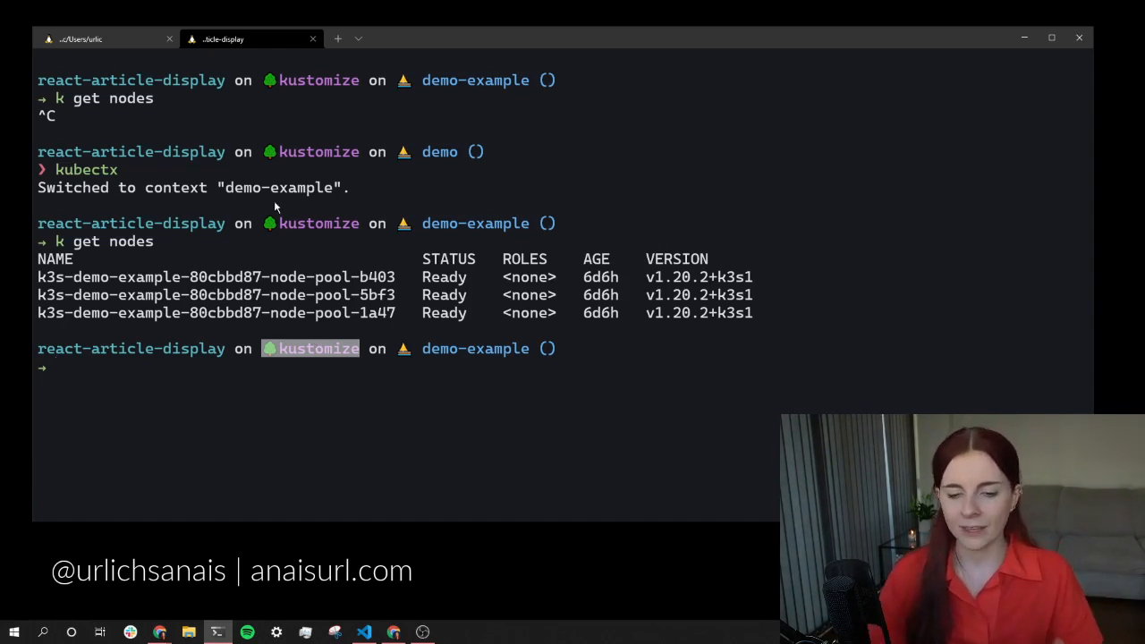
mouse_move(159, 632)
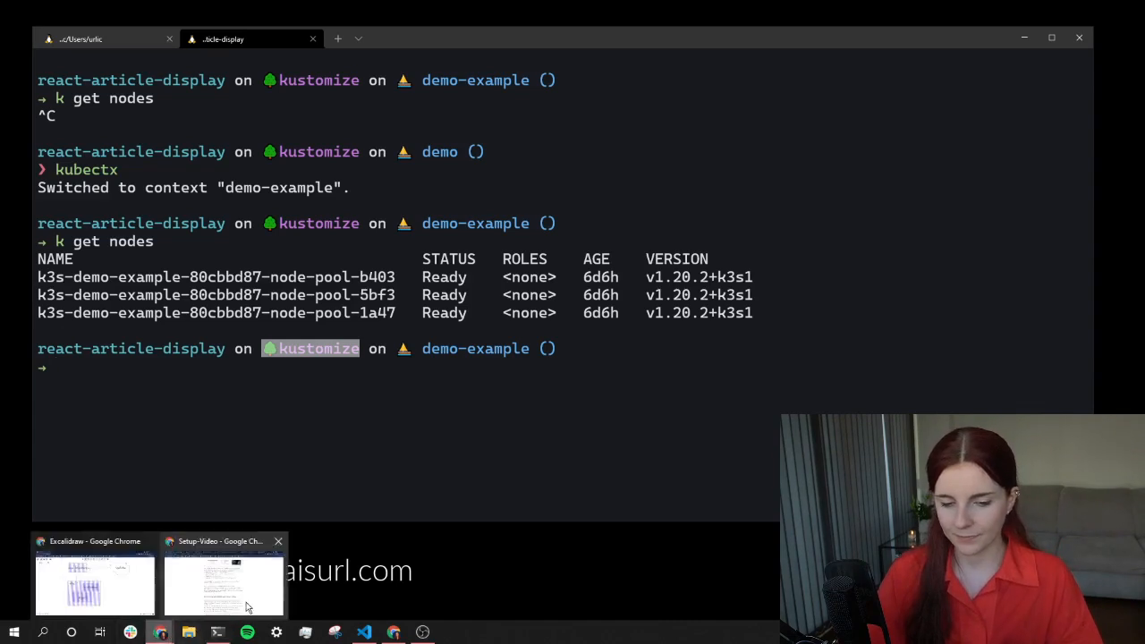
- Scroll Setup-Video to Terminal Setup with WSL, dismiss a spelling popup, and return to the terminal
click(223, 577)
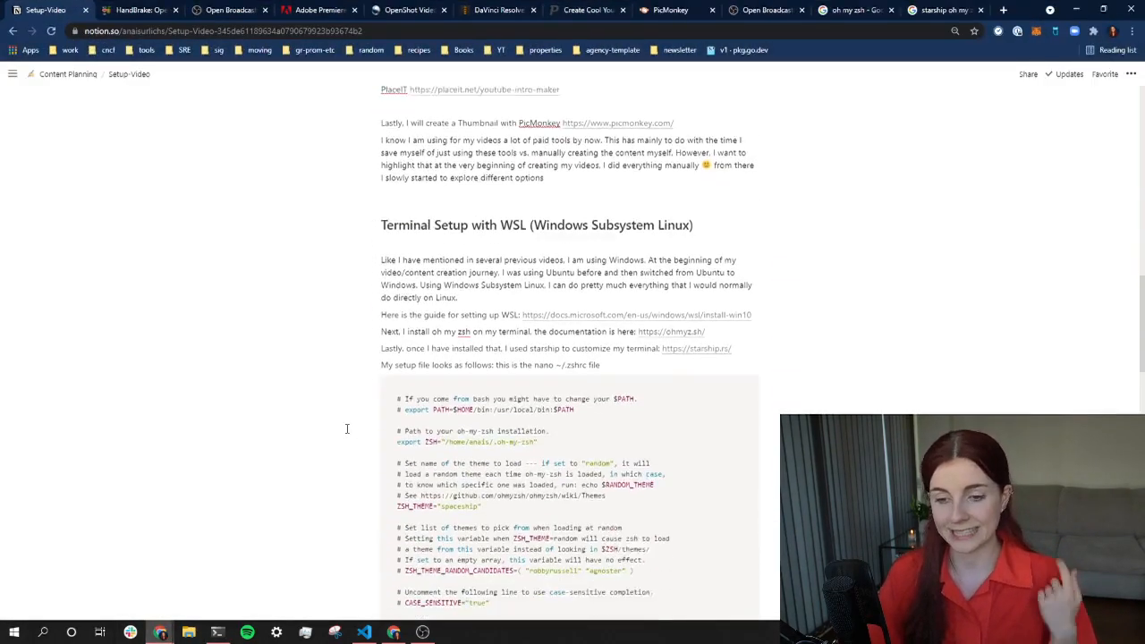
scroll(down, 3)
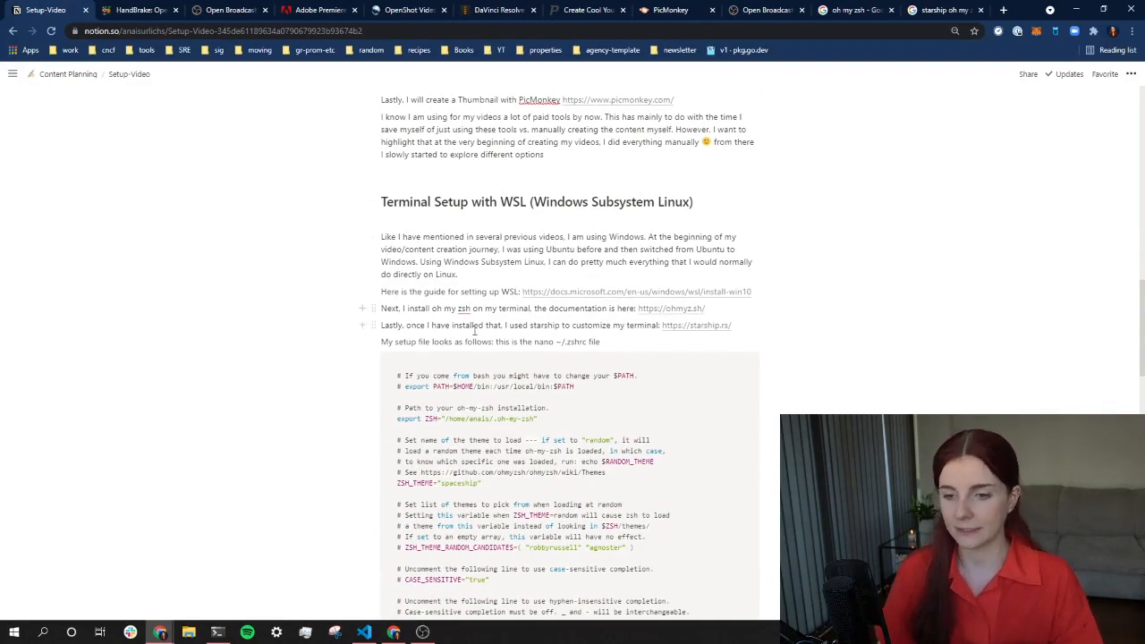
scroll(down, 3)
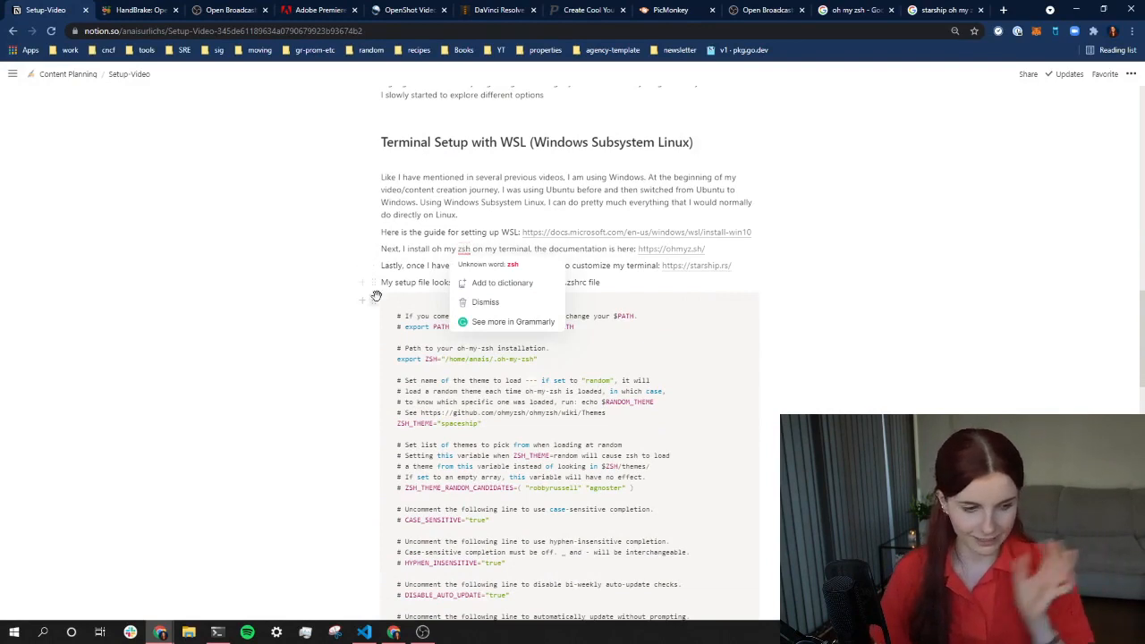
click(485, 302)
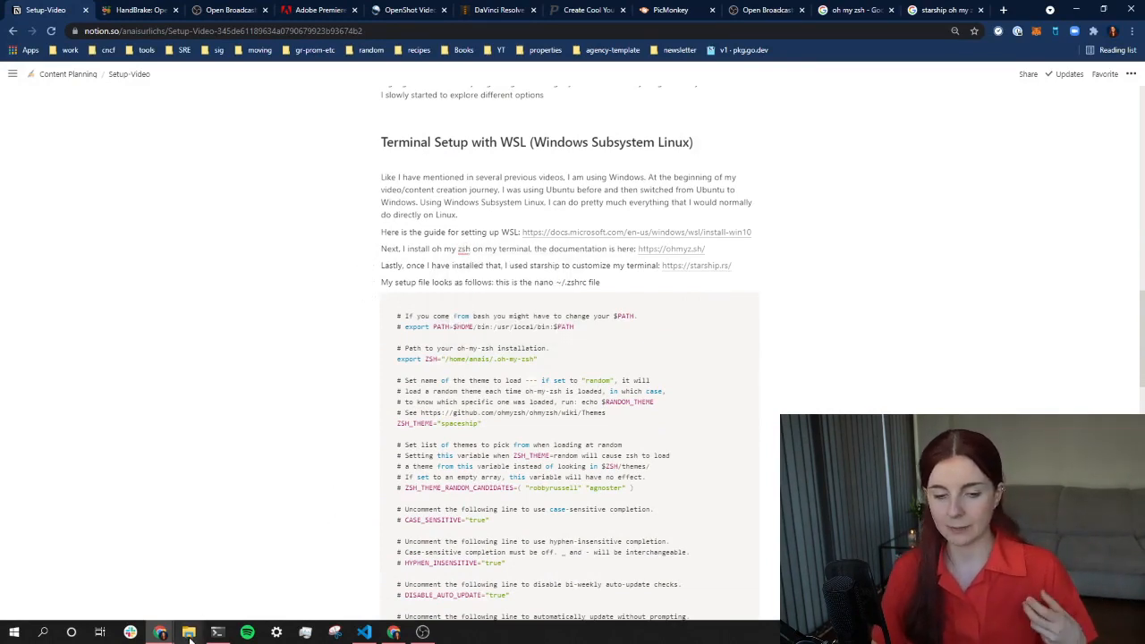
click(217, 631)
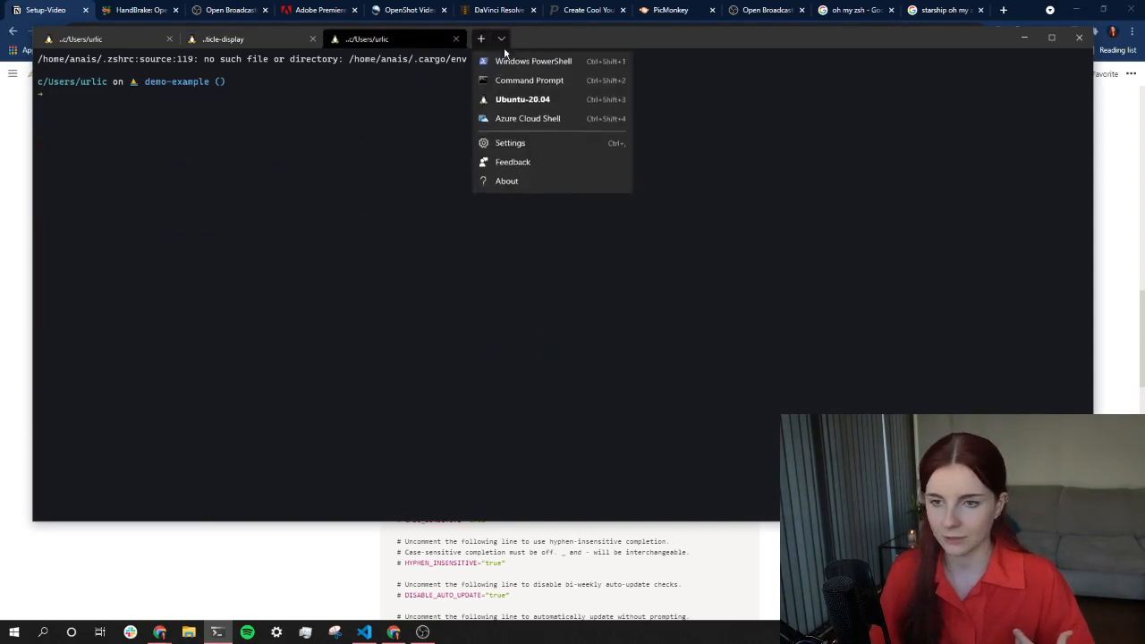
mouse_move(613, 135)
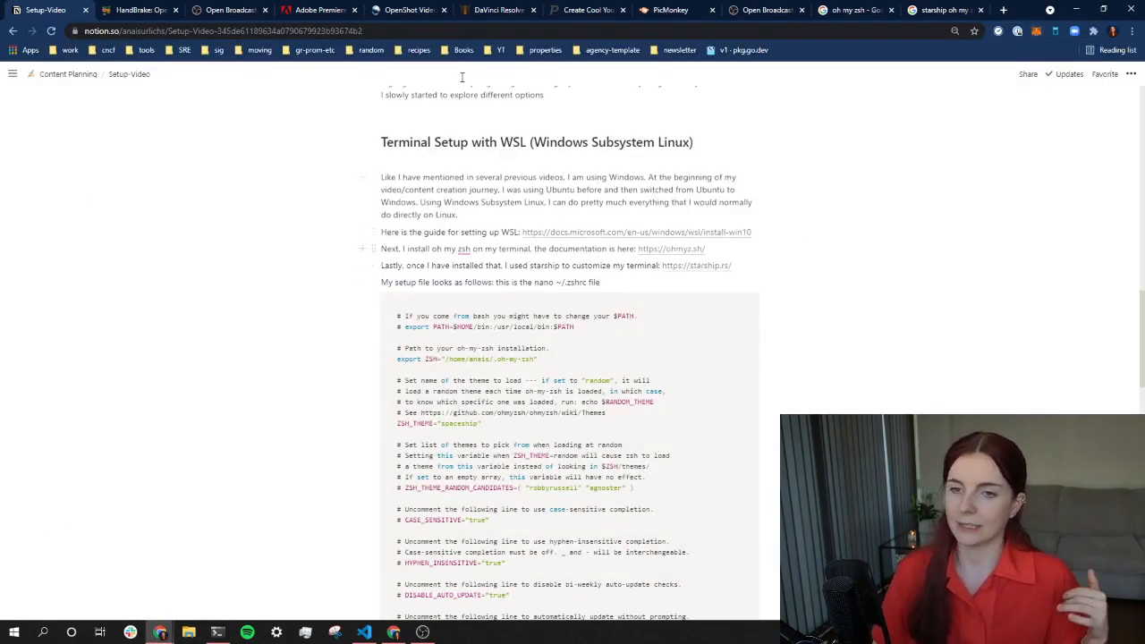
mouse_move(569, 34)
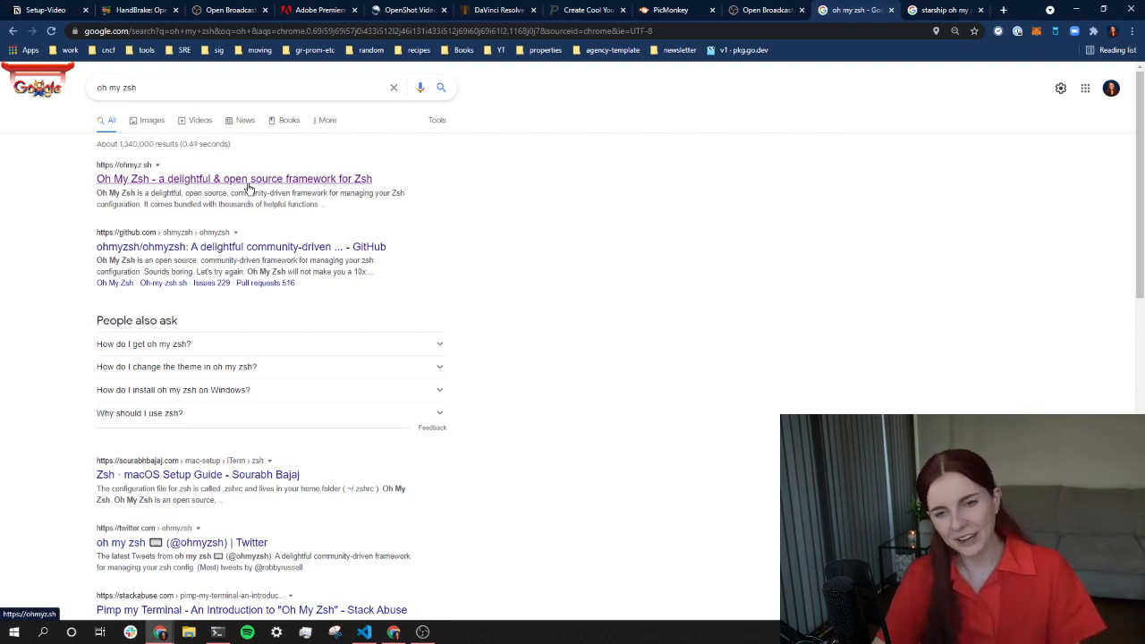
- Open the ohmyz.sh search result and scroll through the Oh My Zsh homepage
click(234, 178)
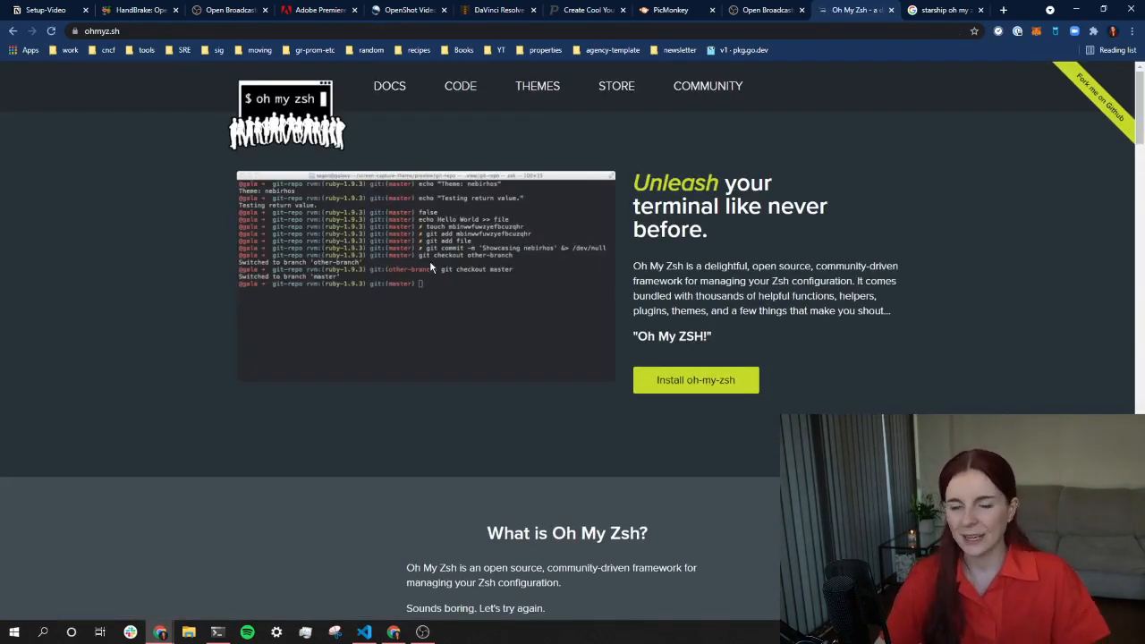
mouse_move(450, 315)
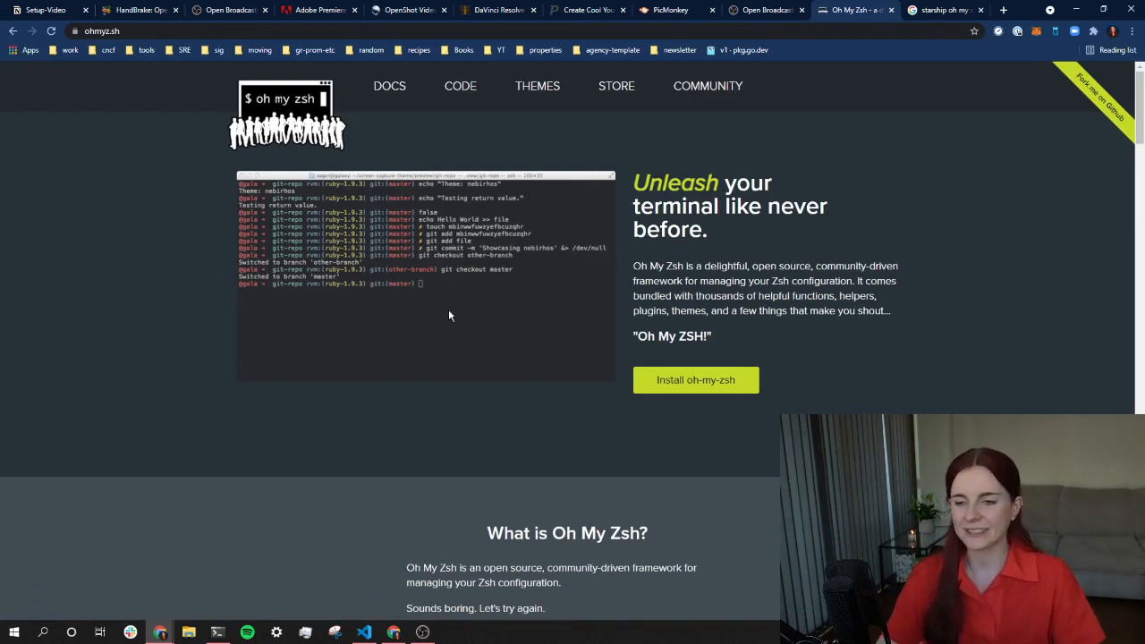
scroll(down, 3)
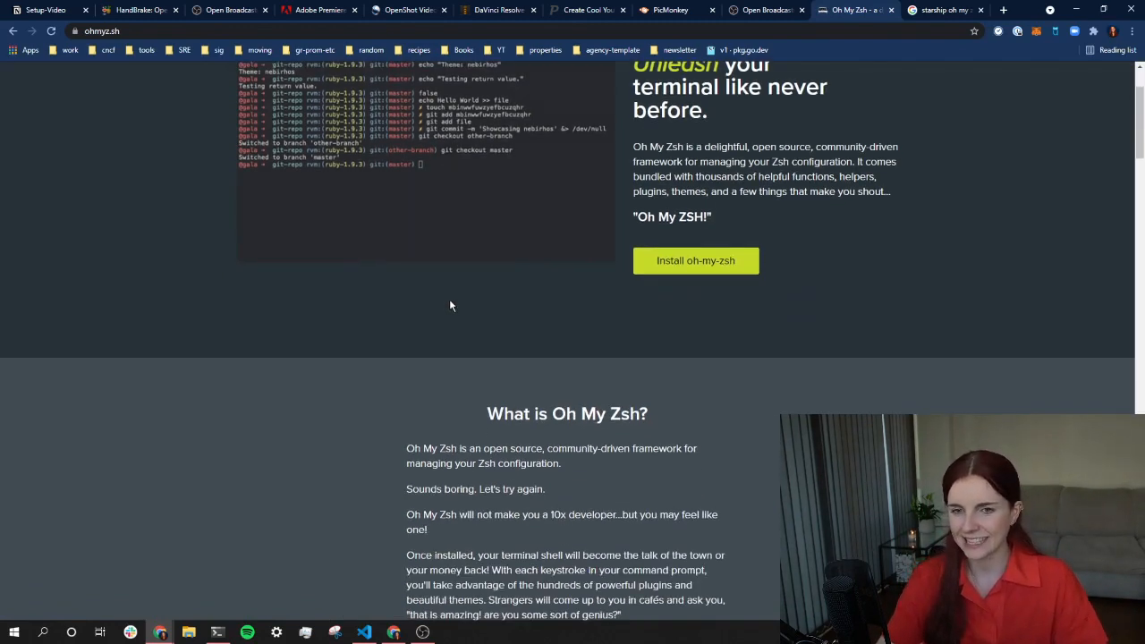
scroll(down, 3)
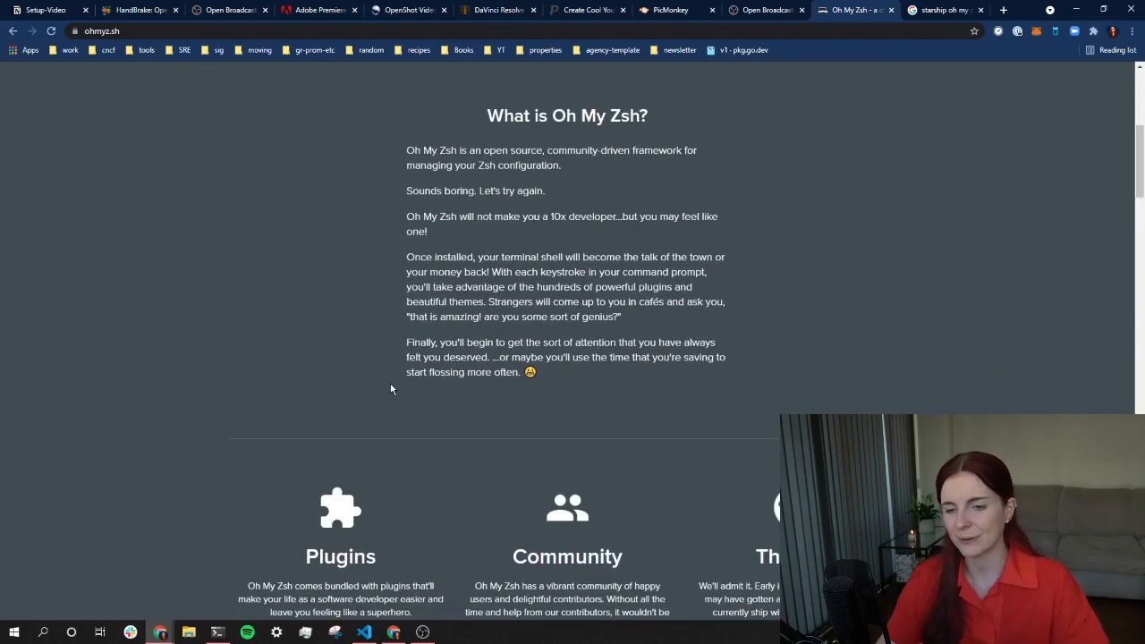
scroll(down, 3)
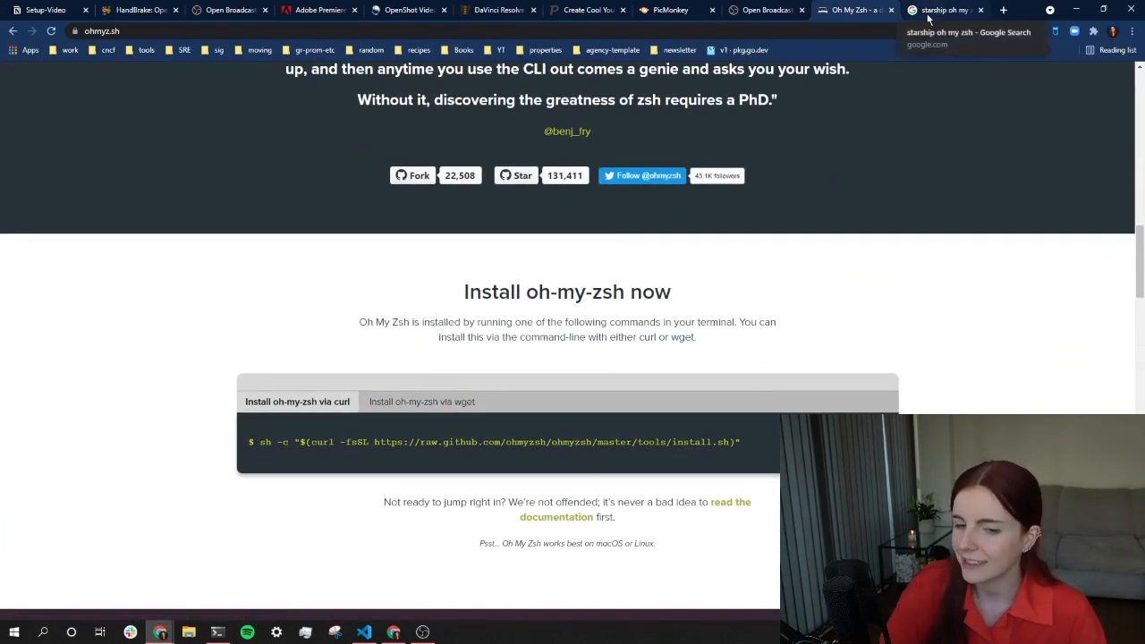
- From the starship search results, open the Zsh, Oh-My-Zsh and Starship install article
click(946, 10)
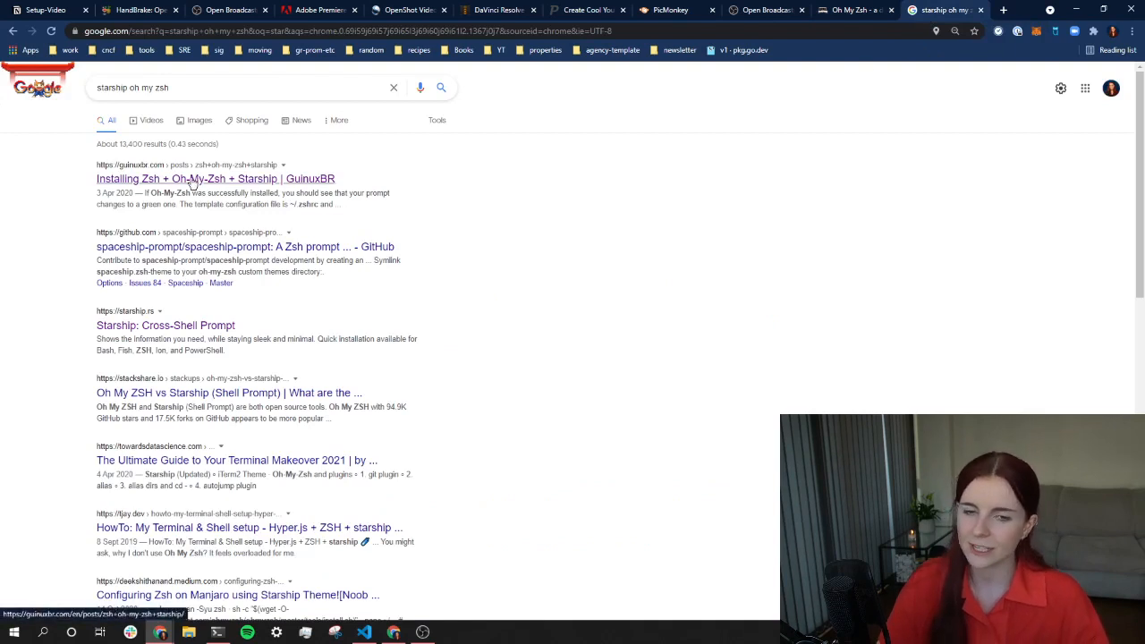
click(216, 178)
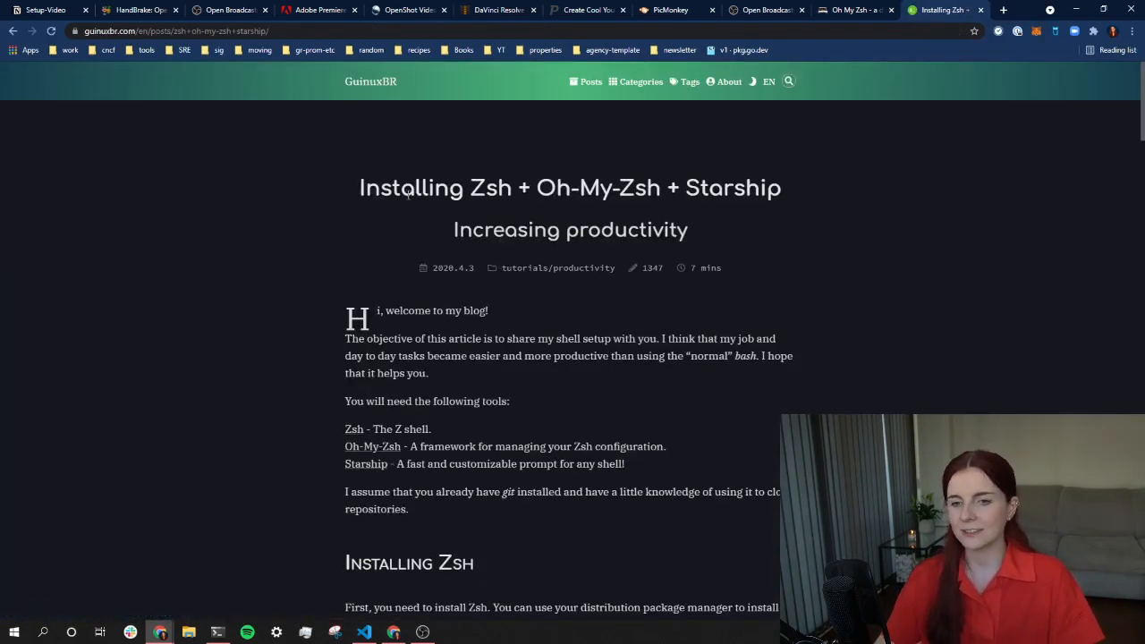
mouse_move(631, 248)
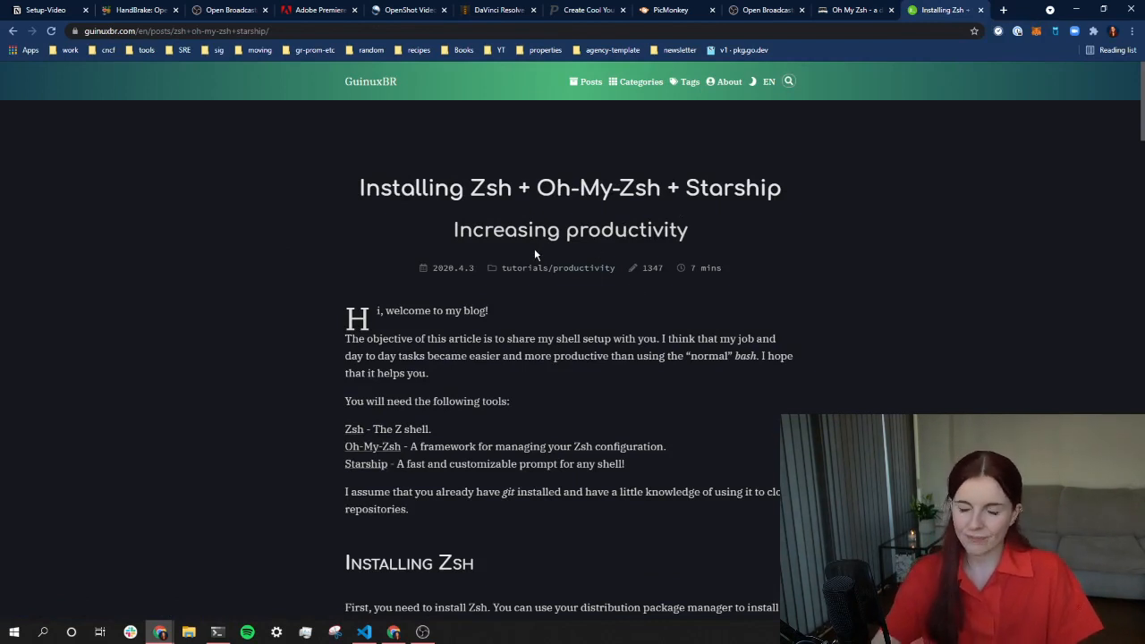
scroll(down, 3)
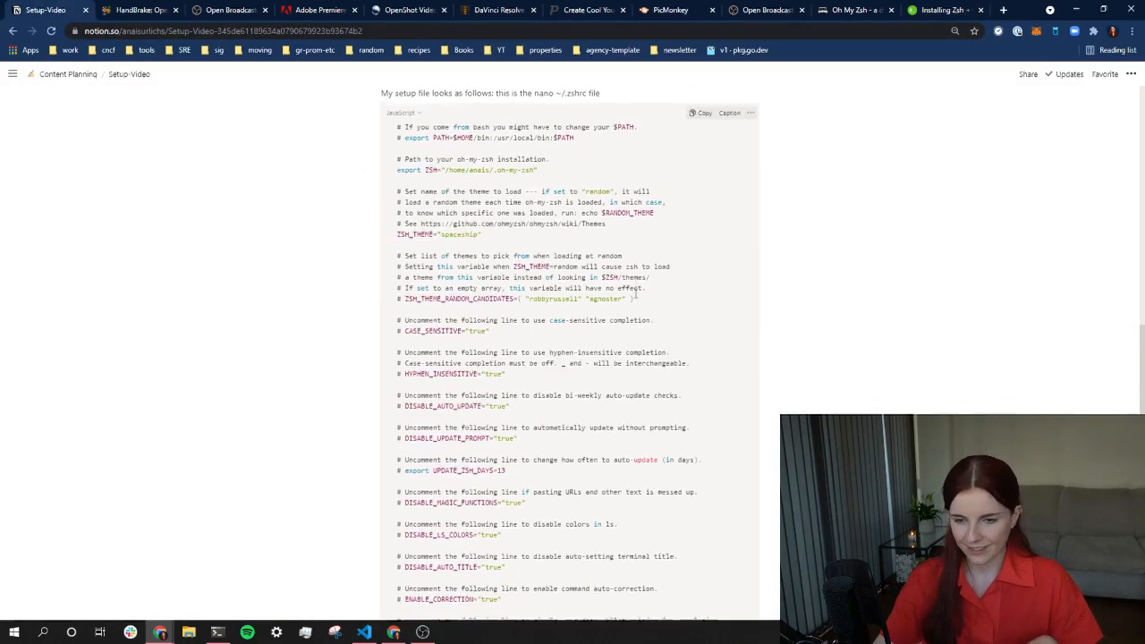
- Scroll to the end of the .zshrc code block, showing the Spaceship prompt order and starship init
scroll(down, 3)
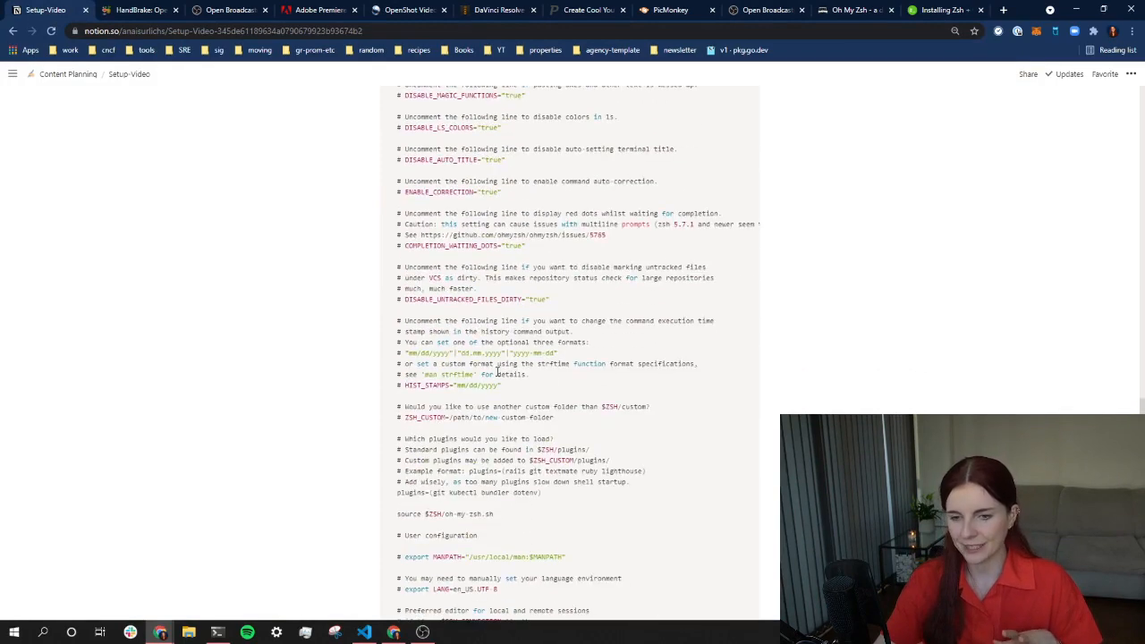
mouse_move(521, 422)
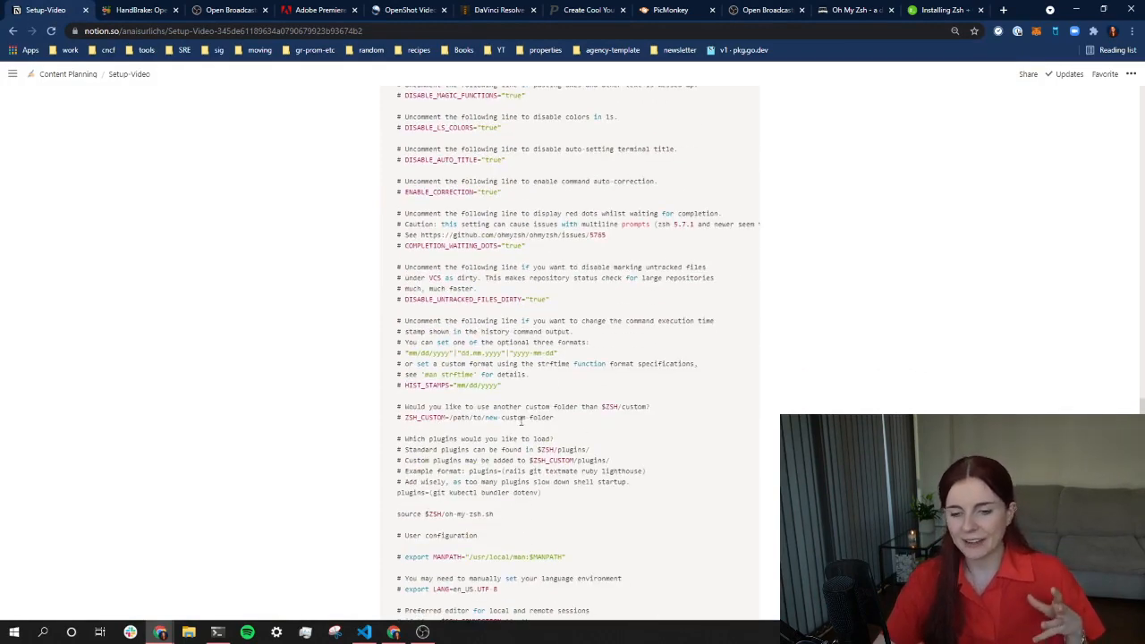
scroll(down, 3)
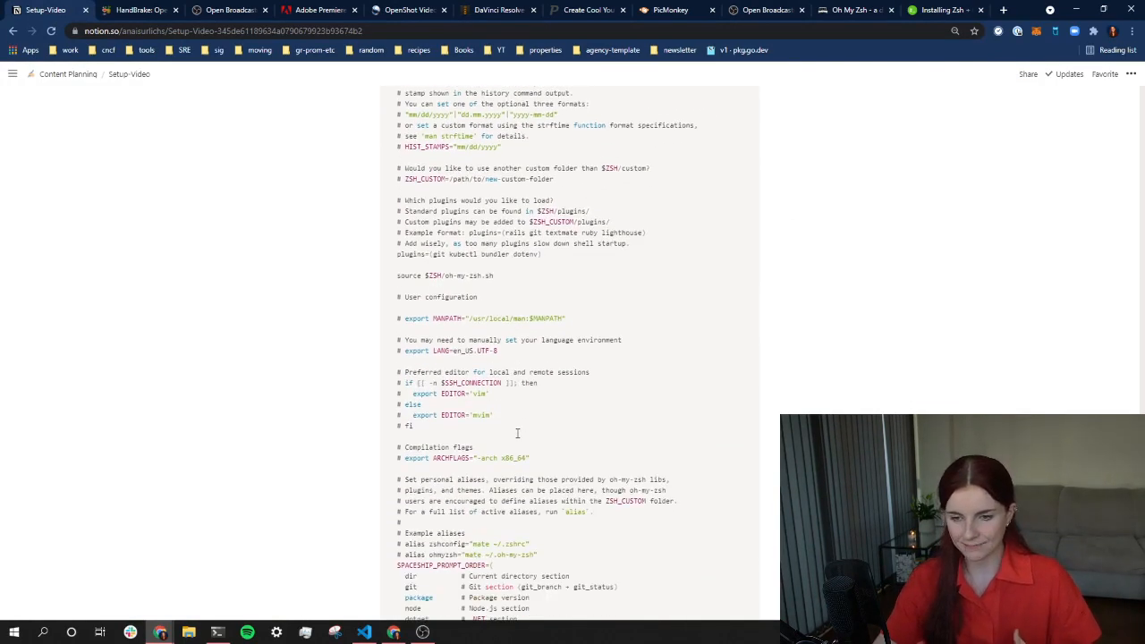
scroll(down, 3)
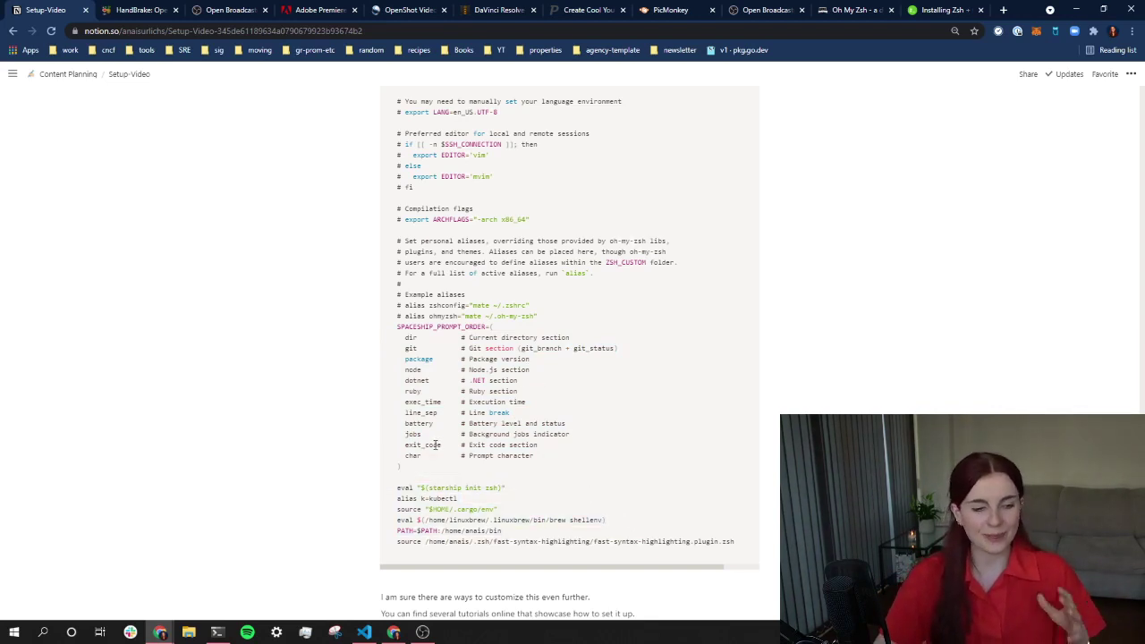
mouse_move(443, 348)
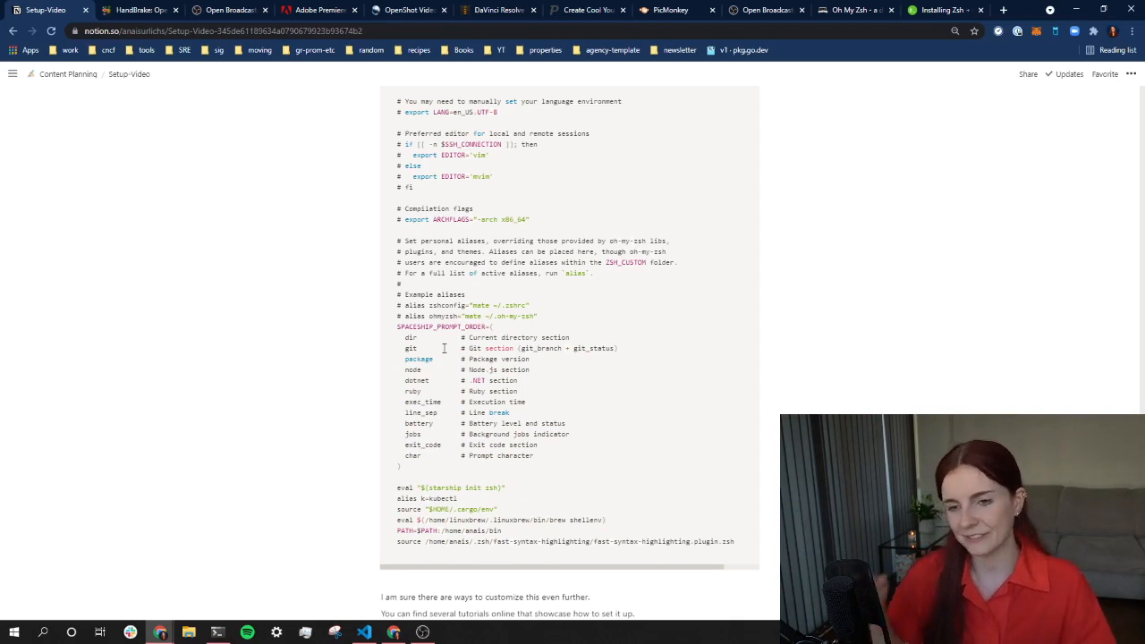